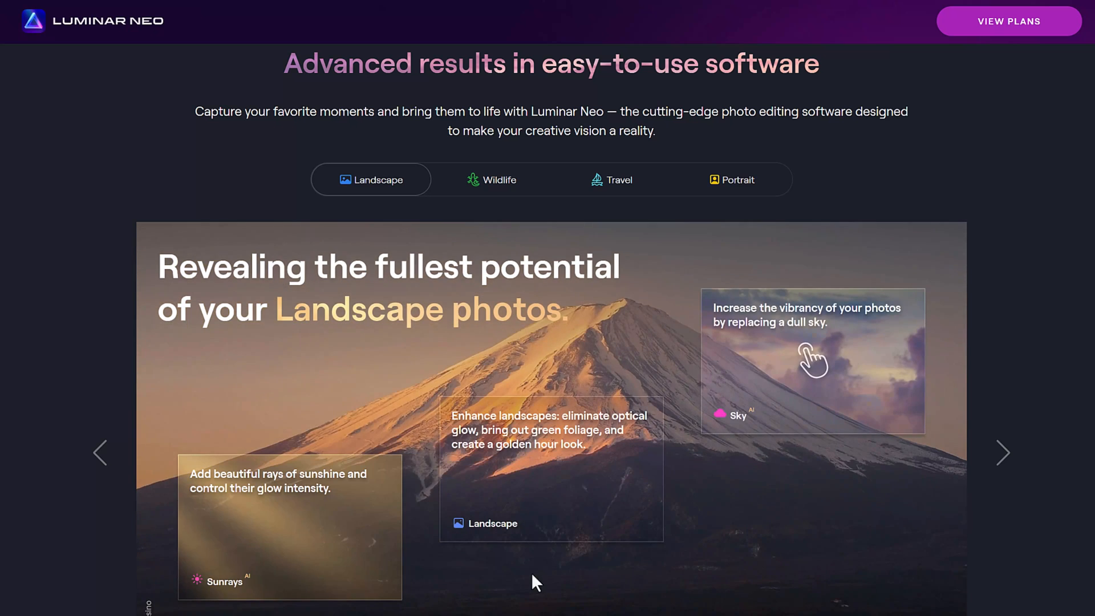
{"action": "mouse_move", "coordinate": [552, 579]}
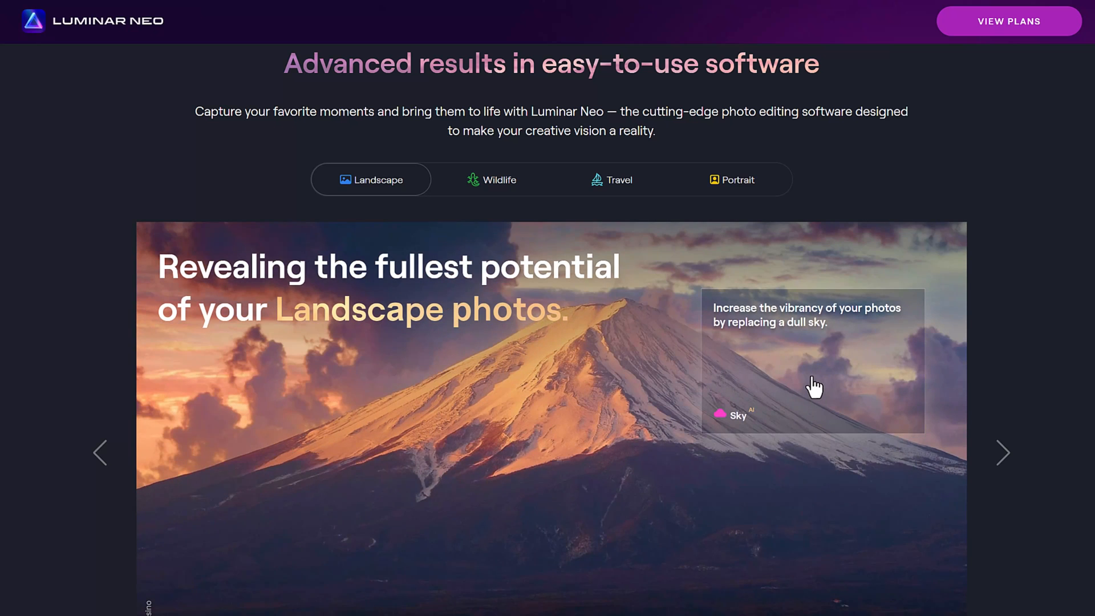
Step: Apply the Long Exposure preset from Easy Landscapes to the sea-stack beach photo
{"action": "scroll", "scroll_direction": "down", "scroll_amount": 3}
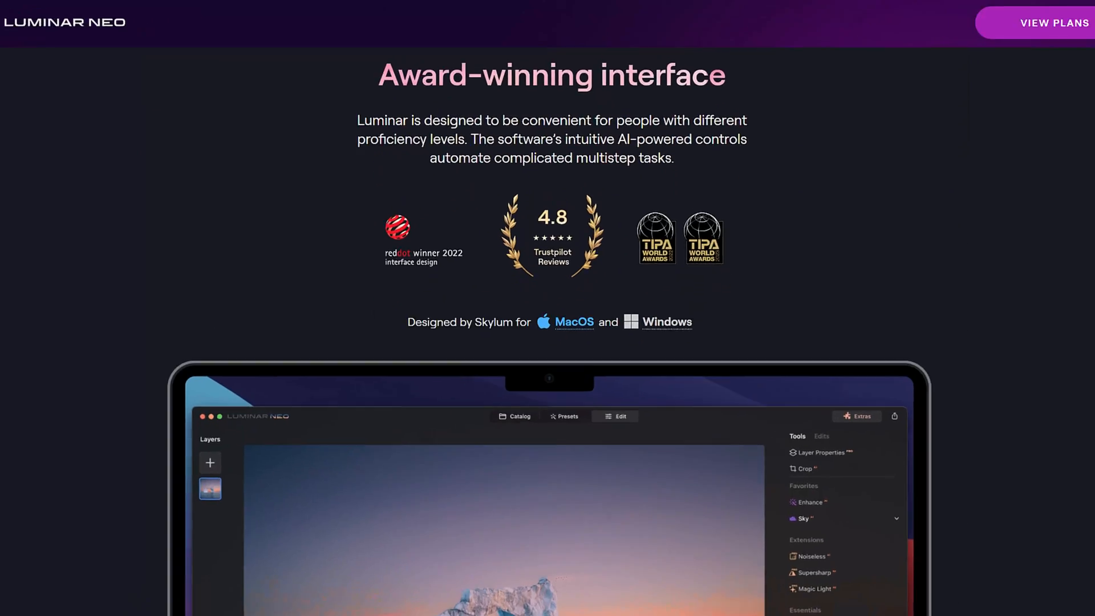
{"action": "scroll", "scroll_direction": "down", "scroll_amount": 3}
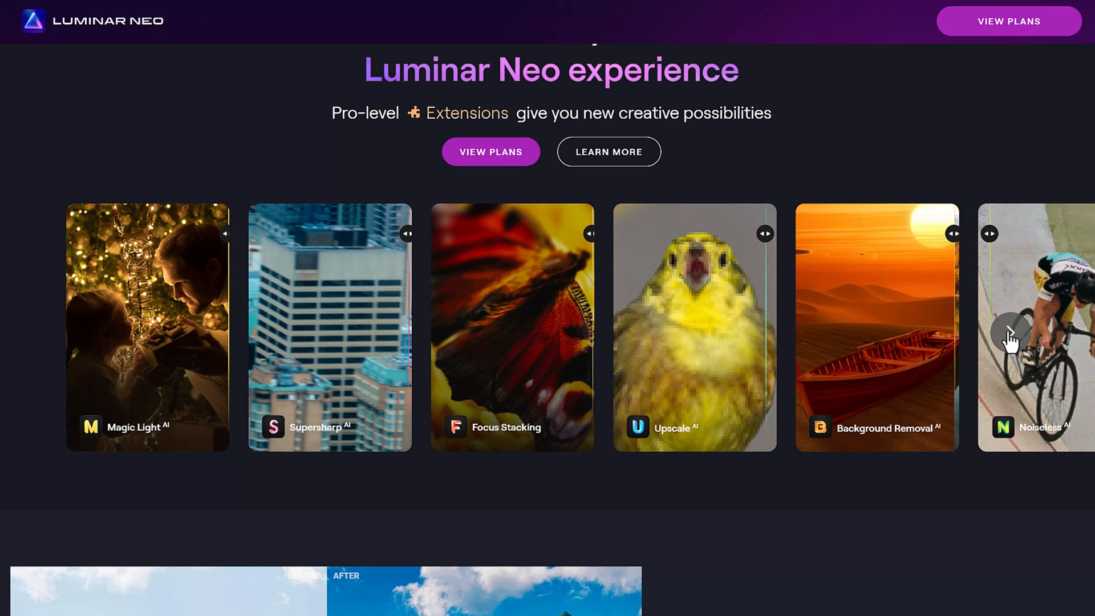
{"action": "left_click", "coordinate": [1009, 332]}
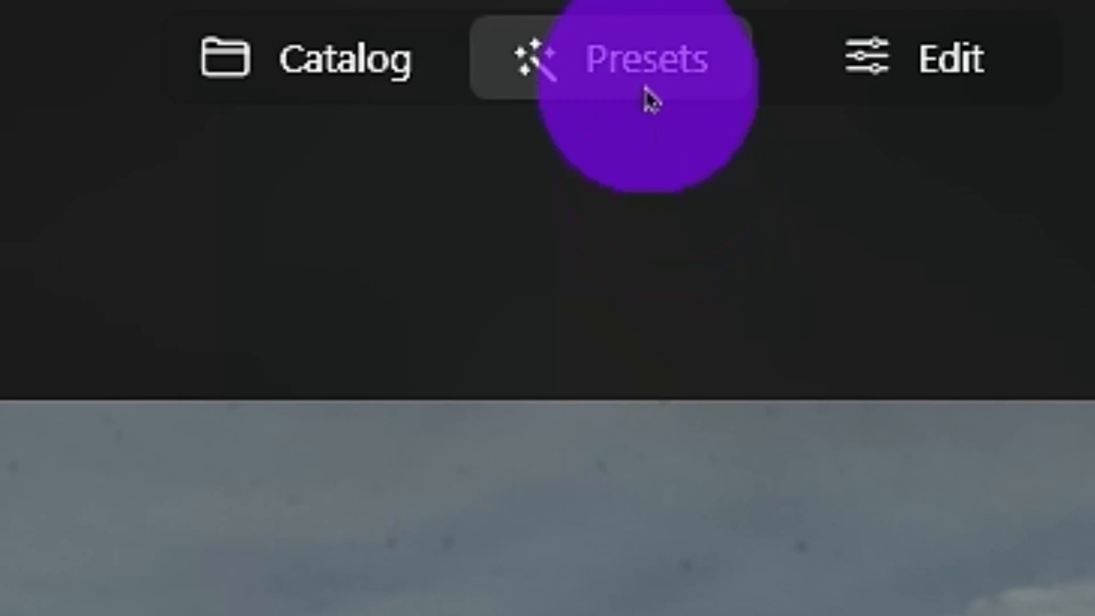
{"action": "left_click", "coordinate": [553, 11]}
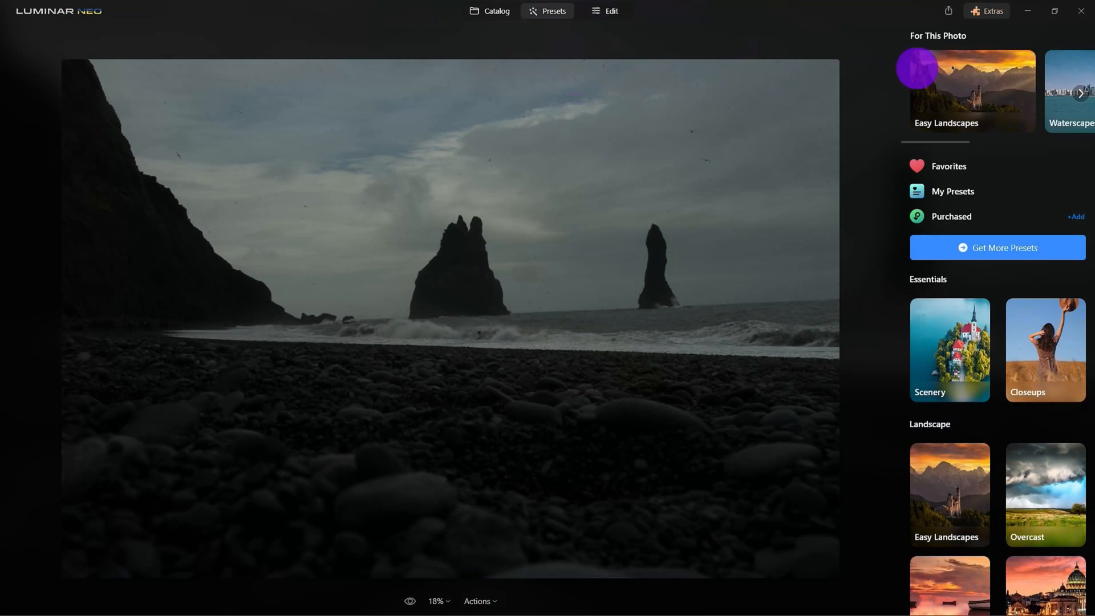
{"action": "left_click", "coordinate": [966, 91]}
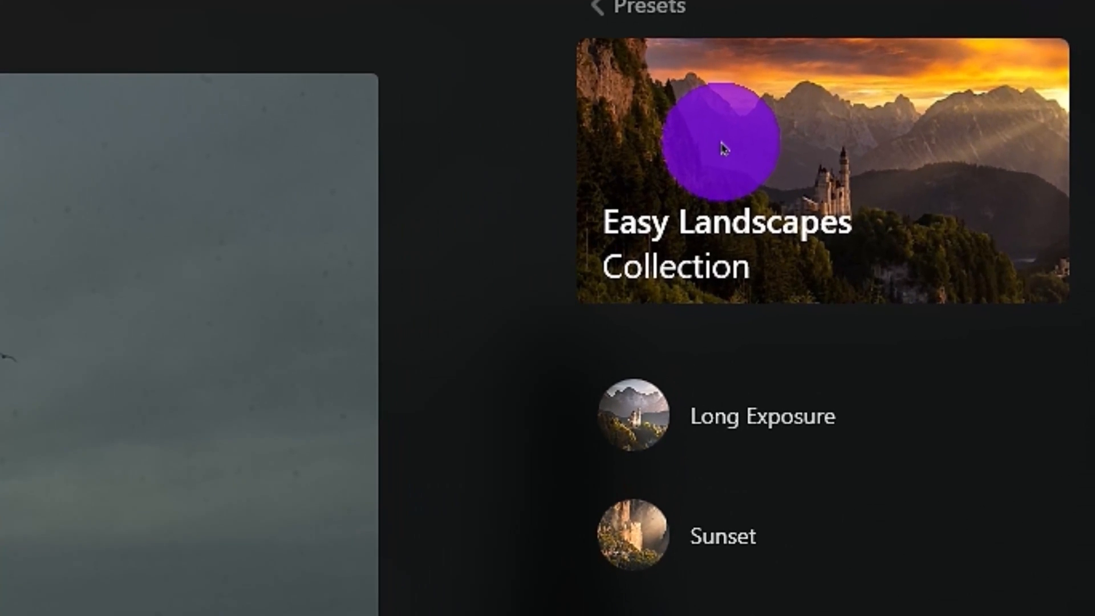
{"action": "scroll", "scroll_direction": "down", "scroll_amount": 3}
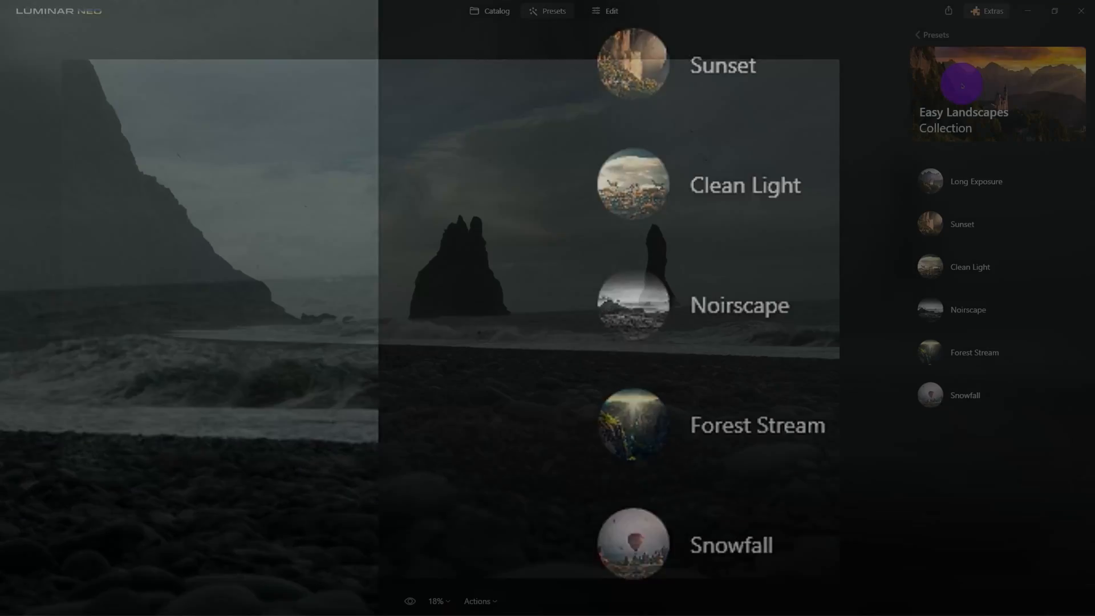
{"action": "left_click", "coordinate": [976, 181]}
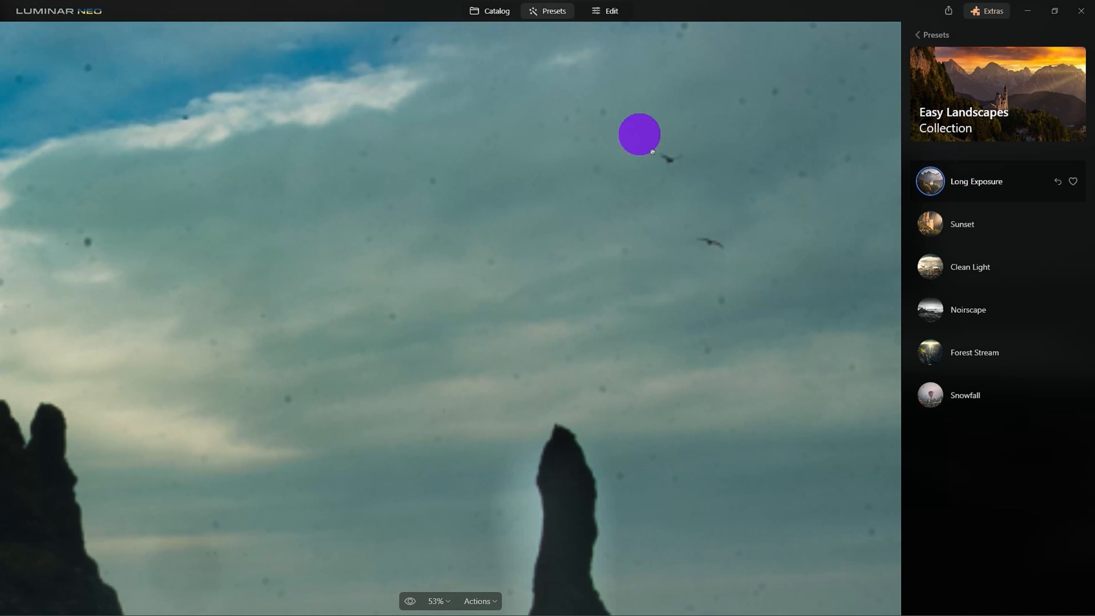
{"action": "mouse_move", "coordinate": [596, 309]}
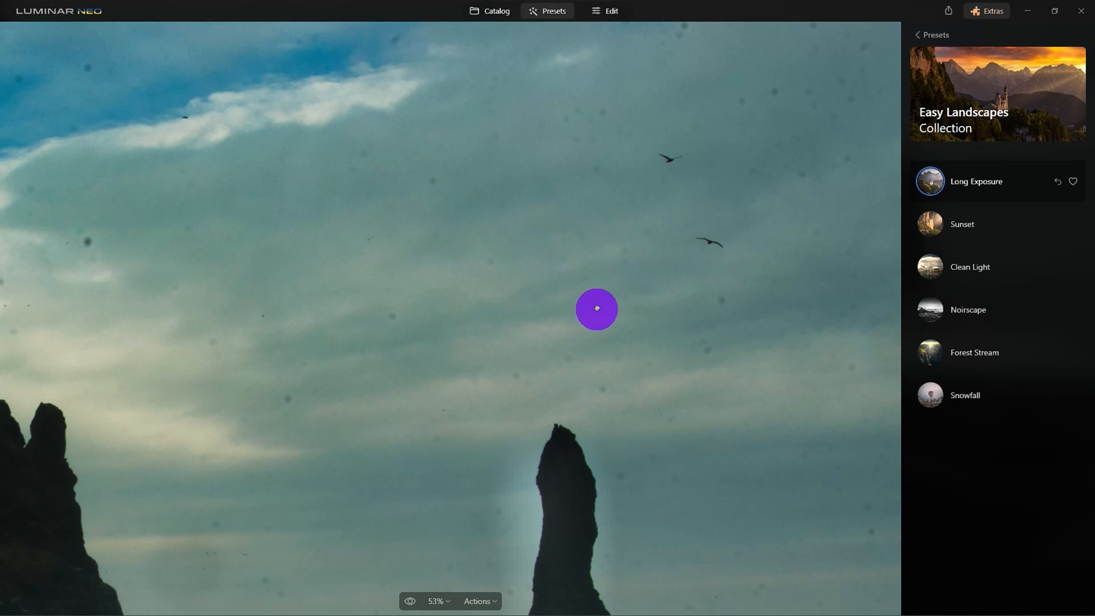
Step: Run Remove Dust Spots in the Erase tool to clean the sea-stack photo automatically
{"action": "left_click", "coordinate": [604, 10]}
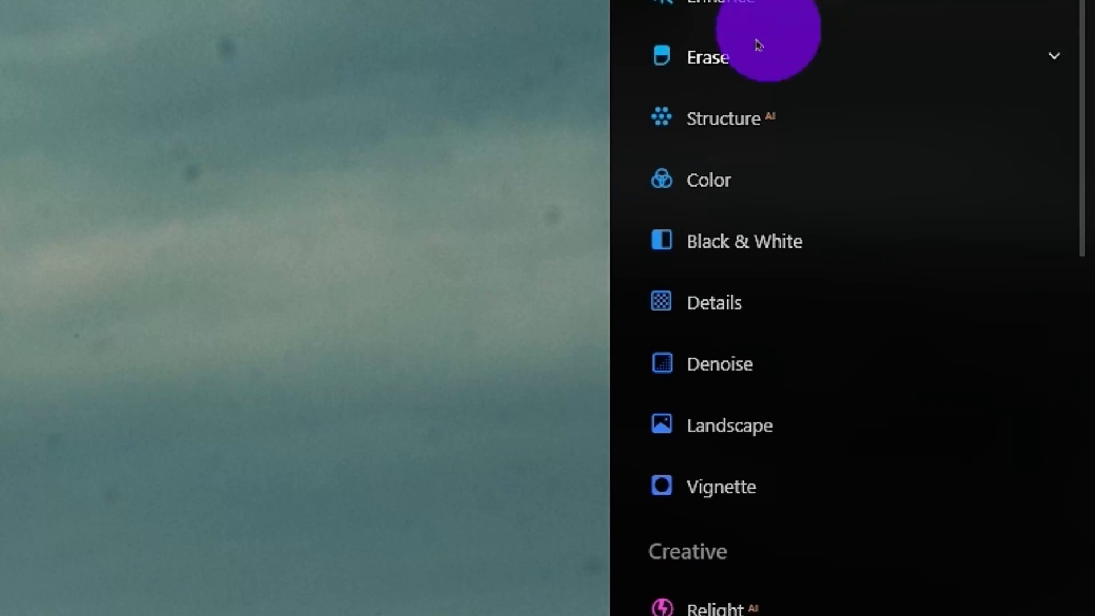
{"action": "left_click", "coordinate": [711, 57]}
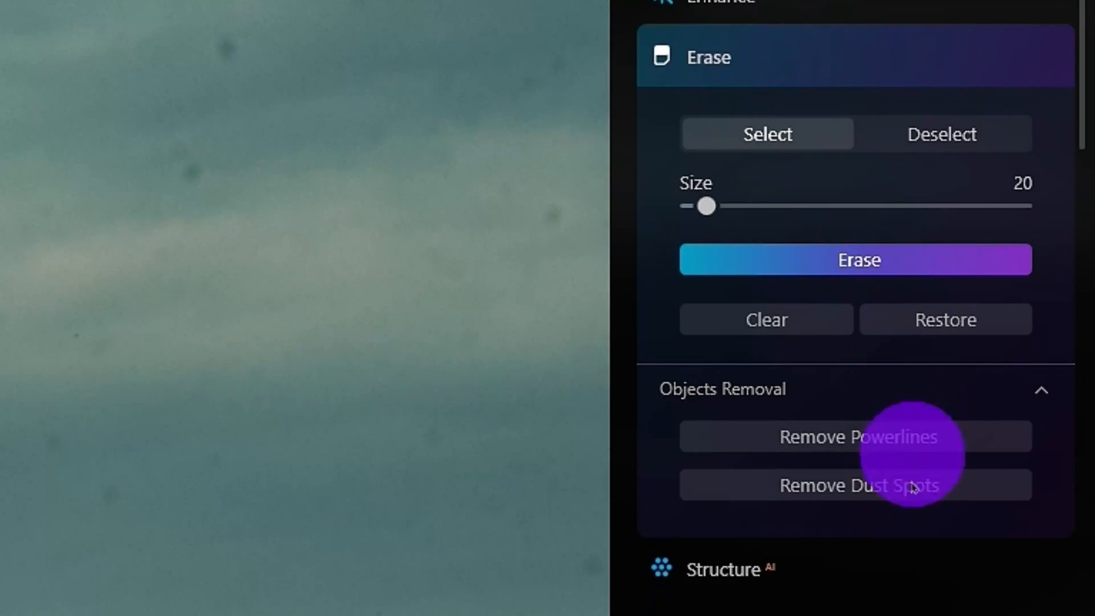
{"action": "left_click", "coordinate": [857, 485]}
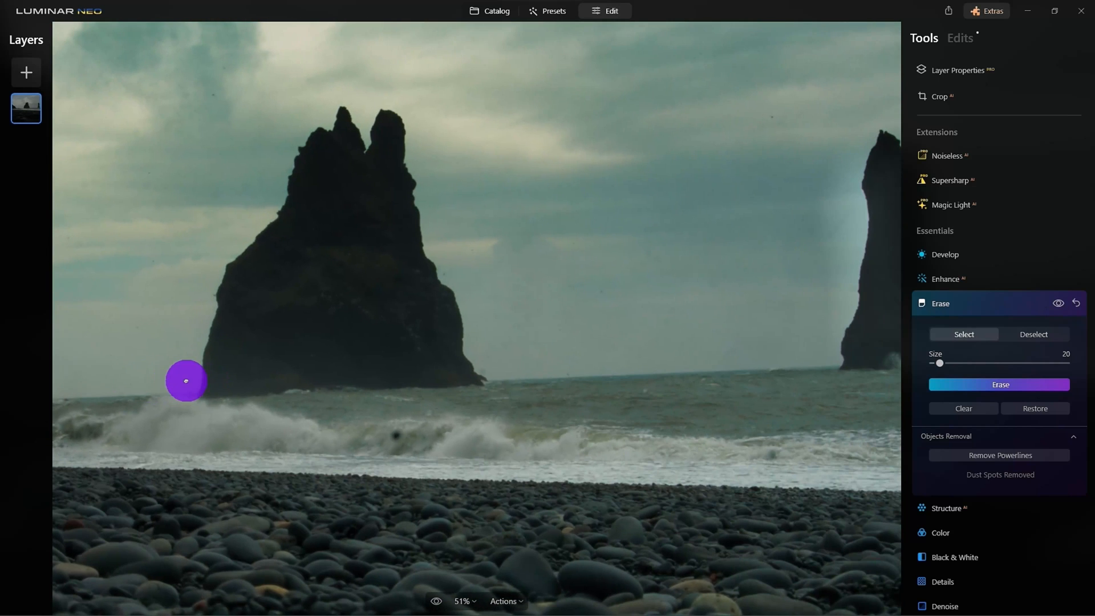
{"action": "mouse_move", "coordinate": [728, 464]}
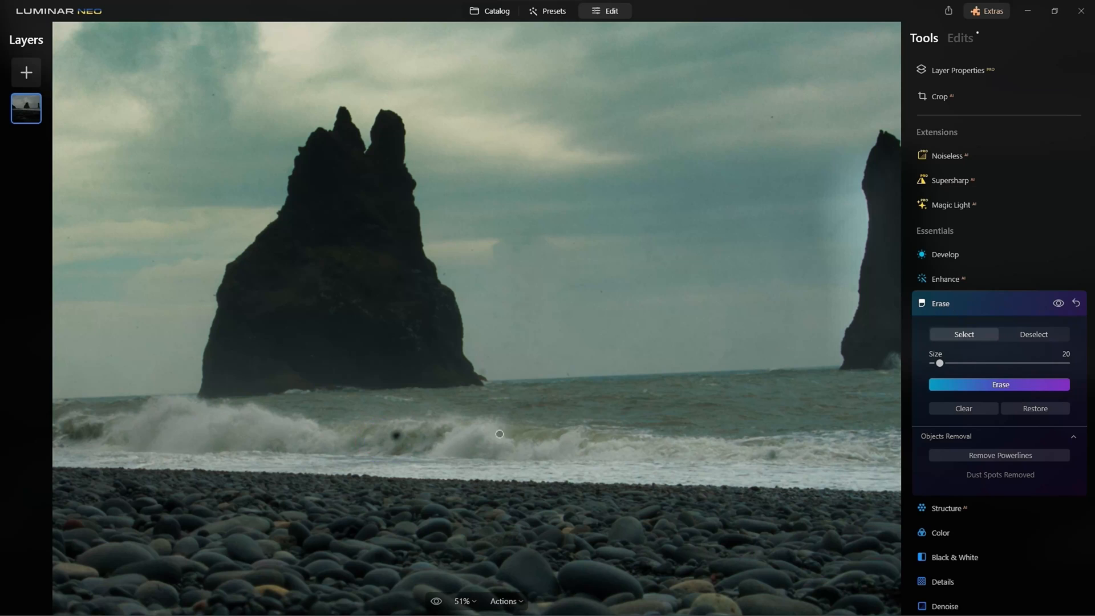
Step: Mark the leftover dark spot in the breaking wave with the Erase brush
{"action": "left_click", "coordinate": [398, 434]}
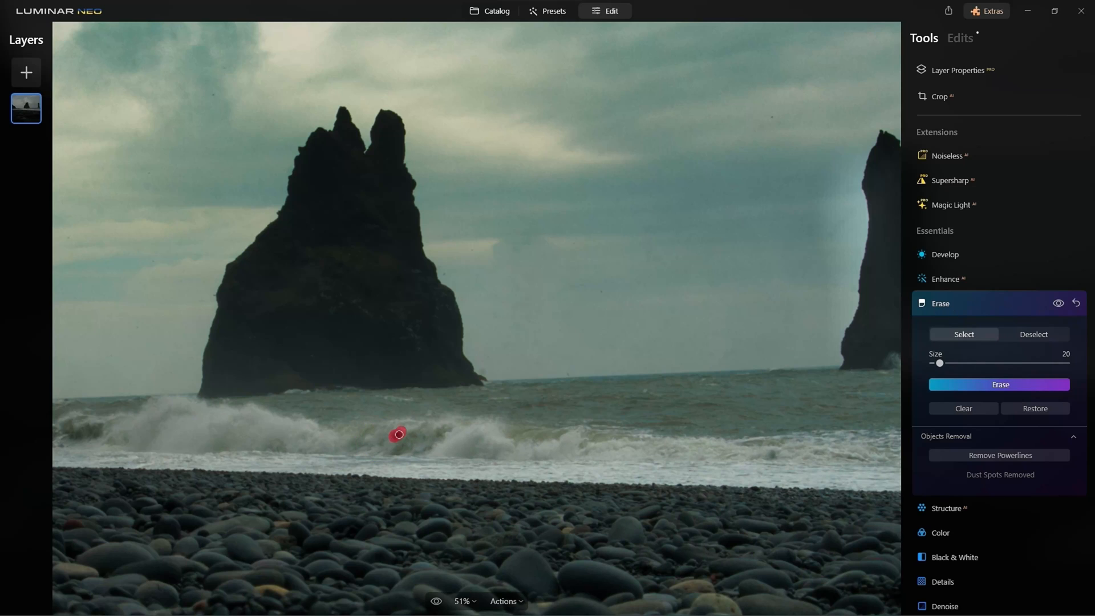
{"action": "mouse_move", "coordinate": [774, 455]}
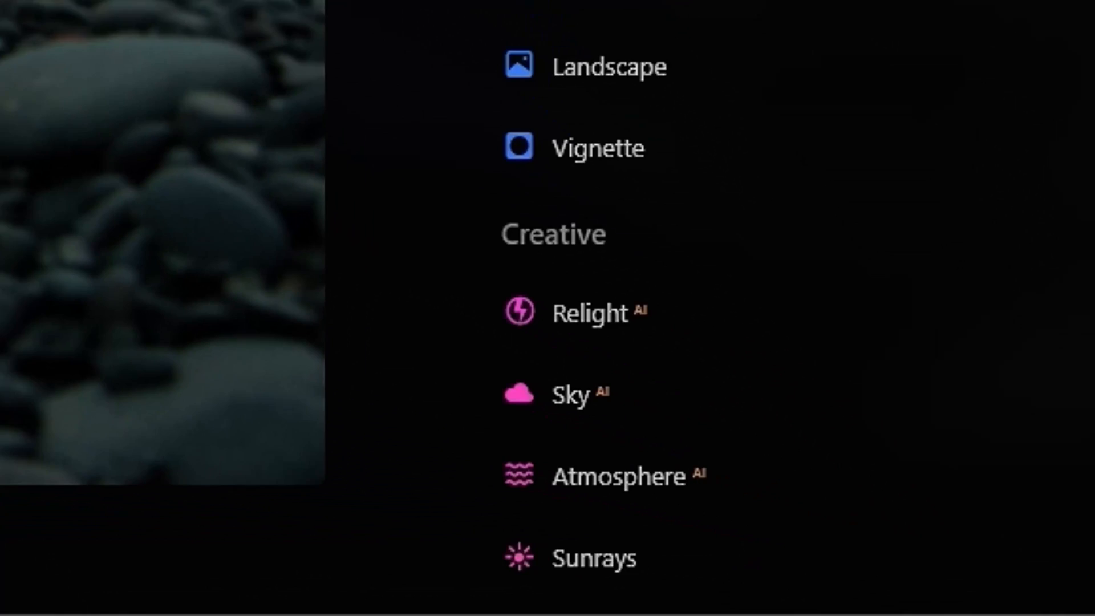
Step: Relight the distant scene with Brightness Far 64 and Depth settled at 41
{"action": "left_click", "coordinate": [590, 313]}
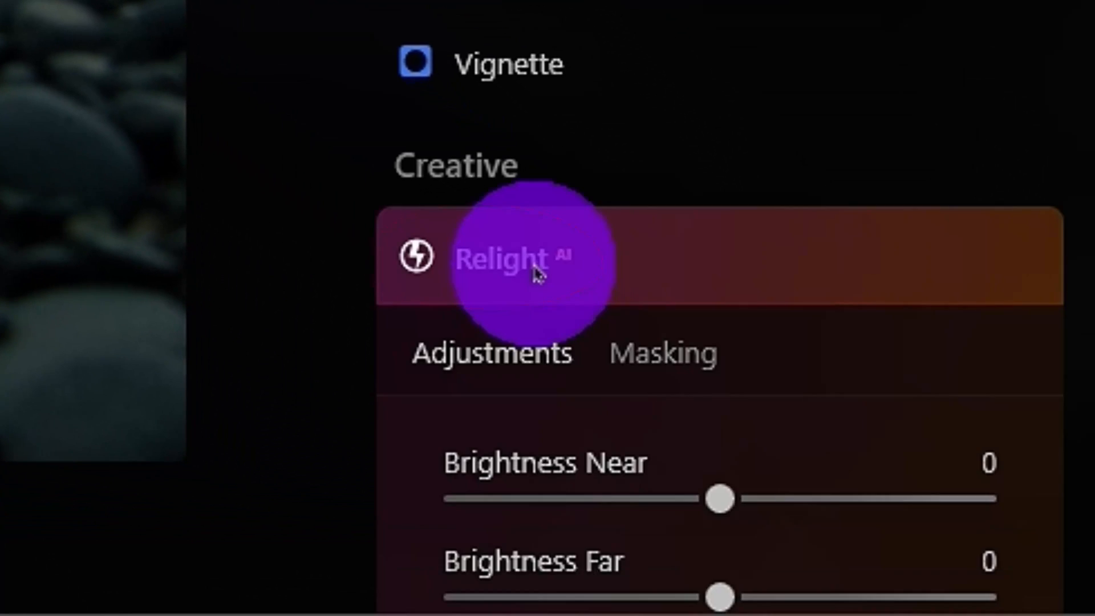
{"action": "scroll", "scroll_direction": "down", "scroll_amount": 3}
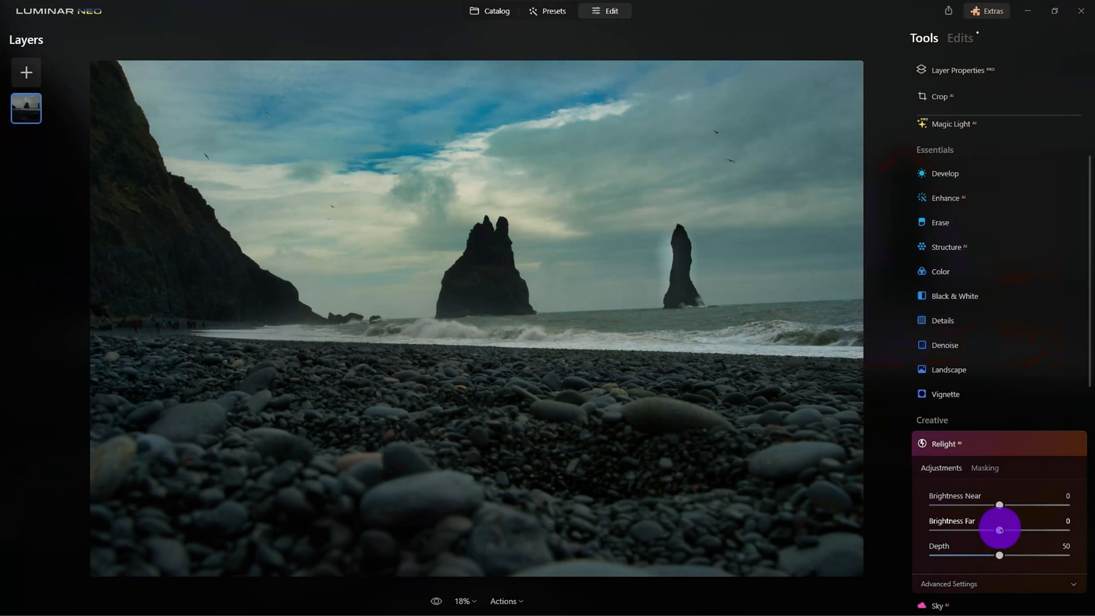
{"action": "left_click_drag", "start_coordinate": [999, 529], "coordinate": [1042, 530]}
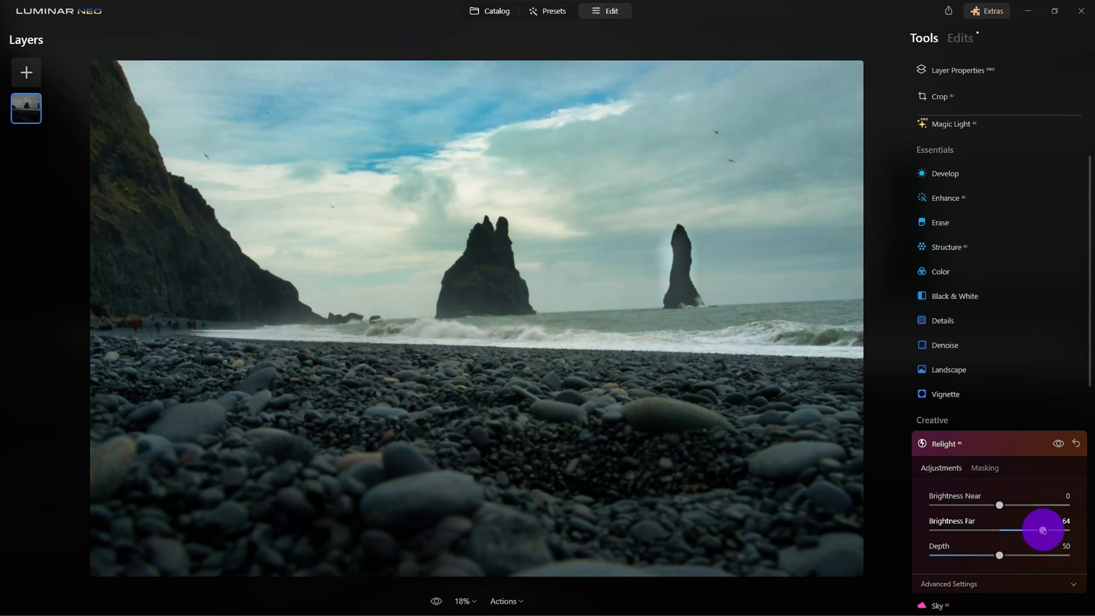
{"action": "left_click_drag", "start_coordinate": [1020, 555], "coordinate": [958, 555]}
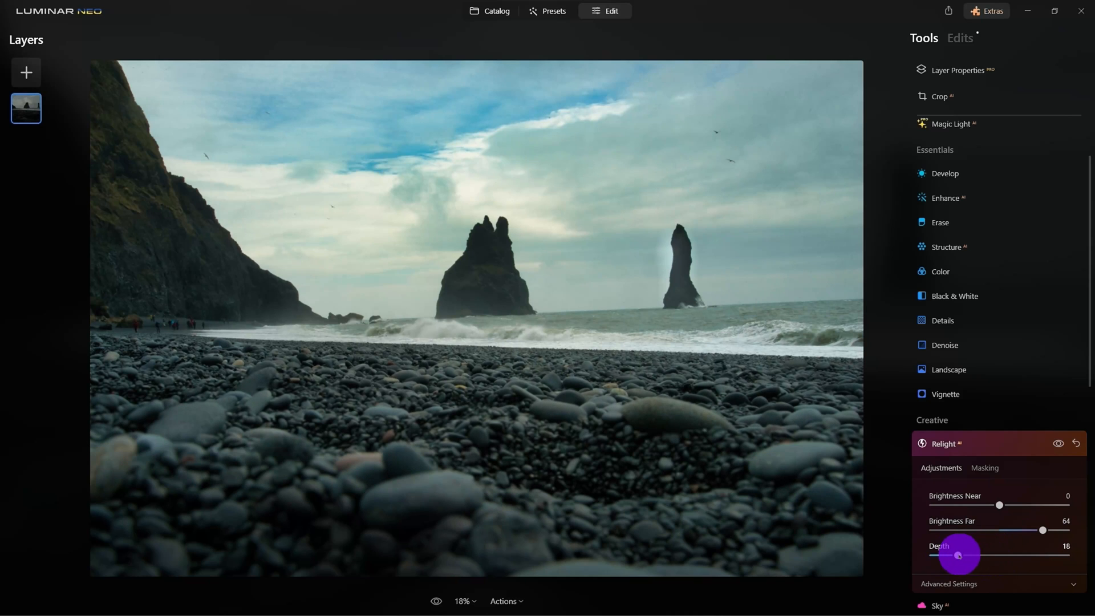
{"action": "left_click_drag", "start_coordinate": [959, 555], "coordinate": [988, 555]}
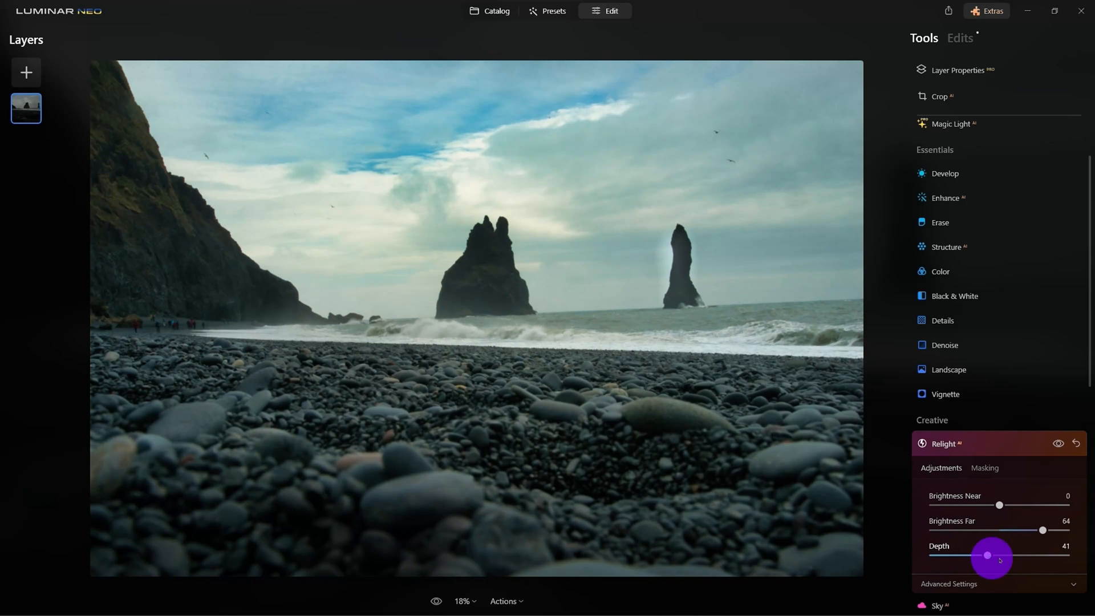
{"action": "left_click_drag", "start_coordinate": [986, 556], "coordinate": [1008, 556]}
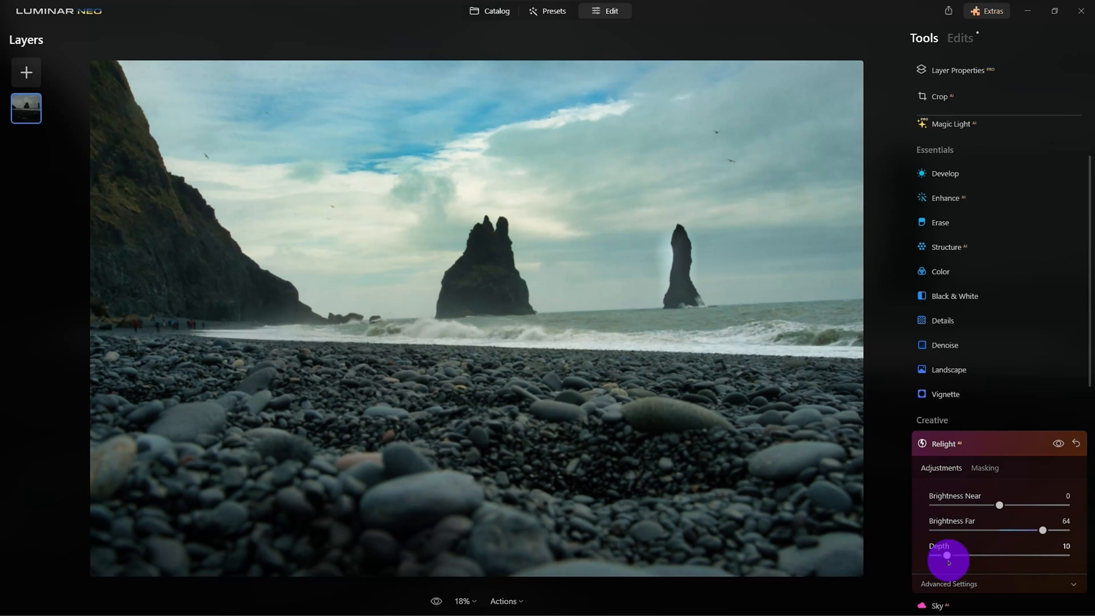
{"action": "left_click_drag", "start_coordinate": [948, 556], "coordinate": [988, 555]}
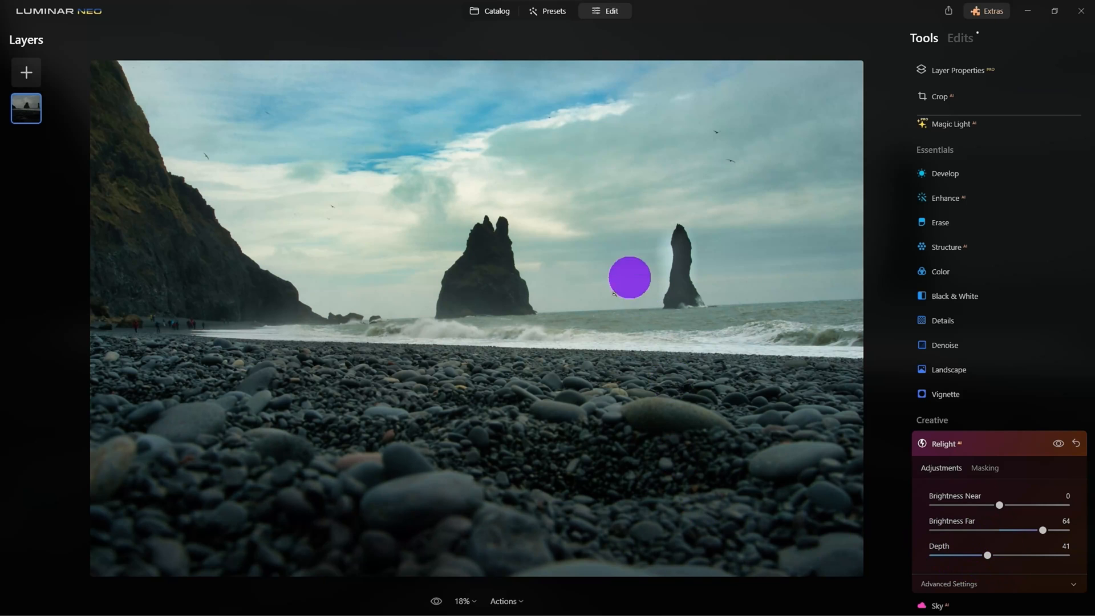
{"action": "left_click_drag", "start_coordinate": [1042, 531], "coordinate": [1048, 531]}
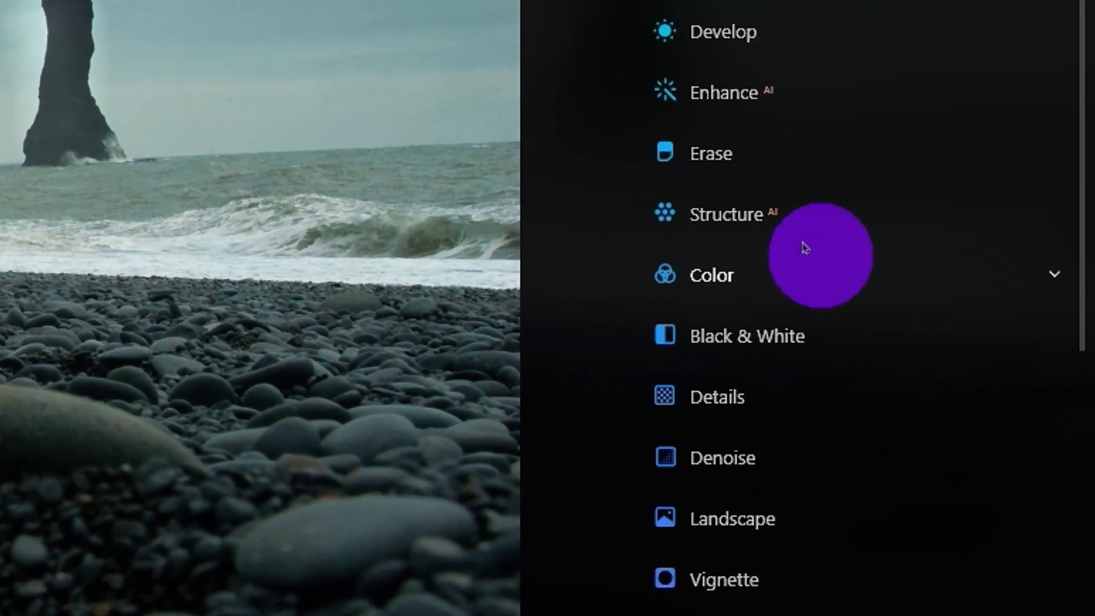
Step: Raise the Structure Amount to about 37 to sharpen detail in the seascape
{"action": "left_click", "coordinate": [727, 213]}
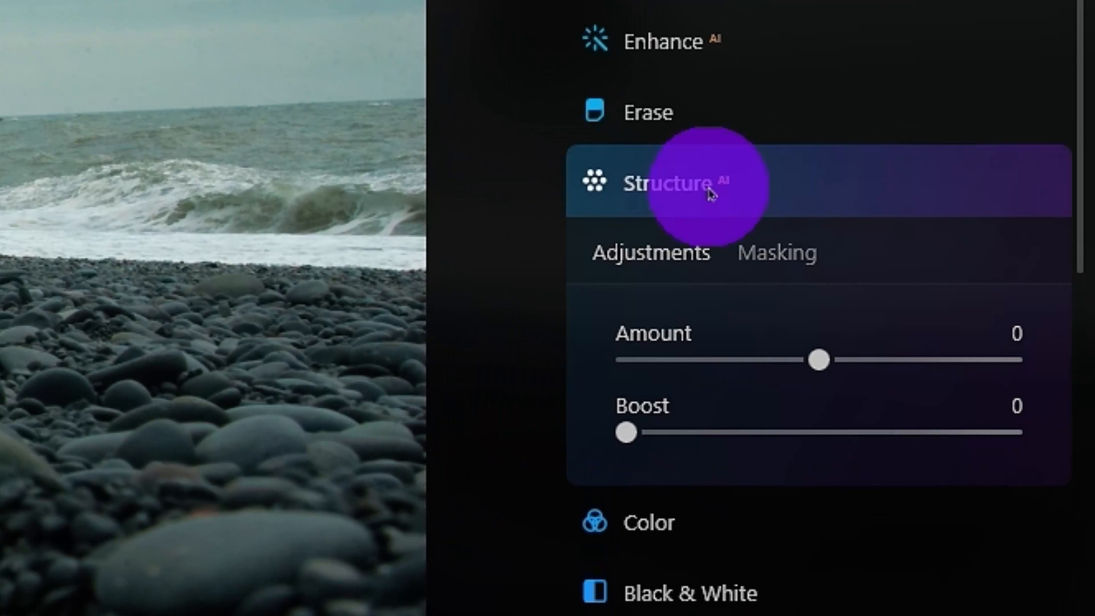
{"action": "left_click_drag", "start_coordinate": [819, 359], "coordinate": [892, 359]}
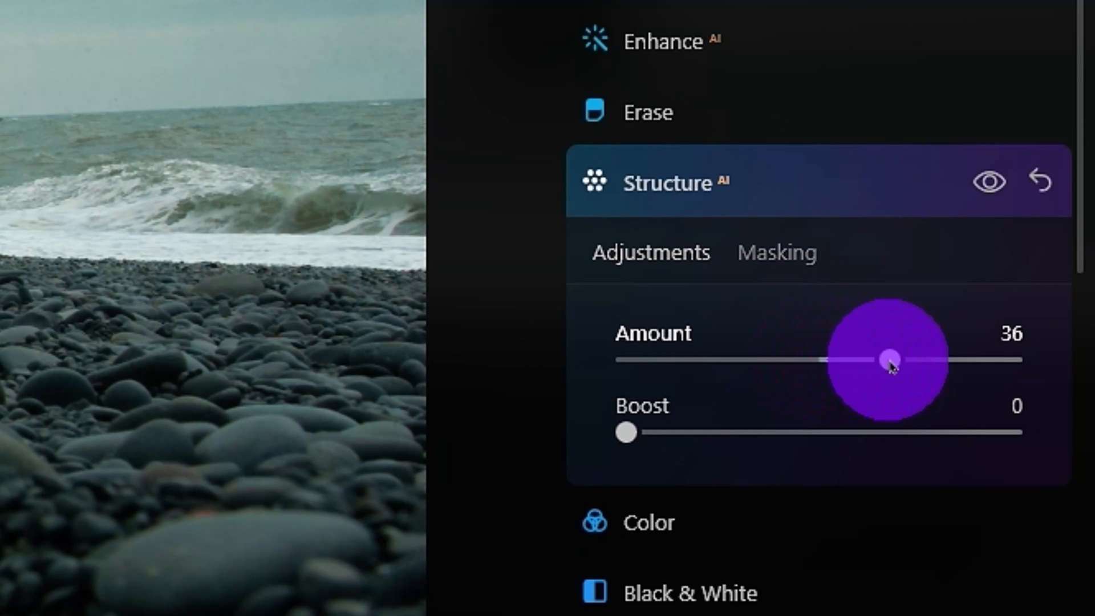
{"action": "left_click_drag", "start_coordinate": [626, 433], "coordinate": [664, 432]}
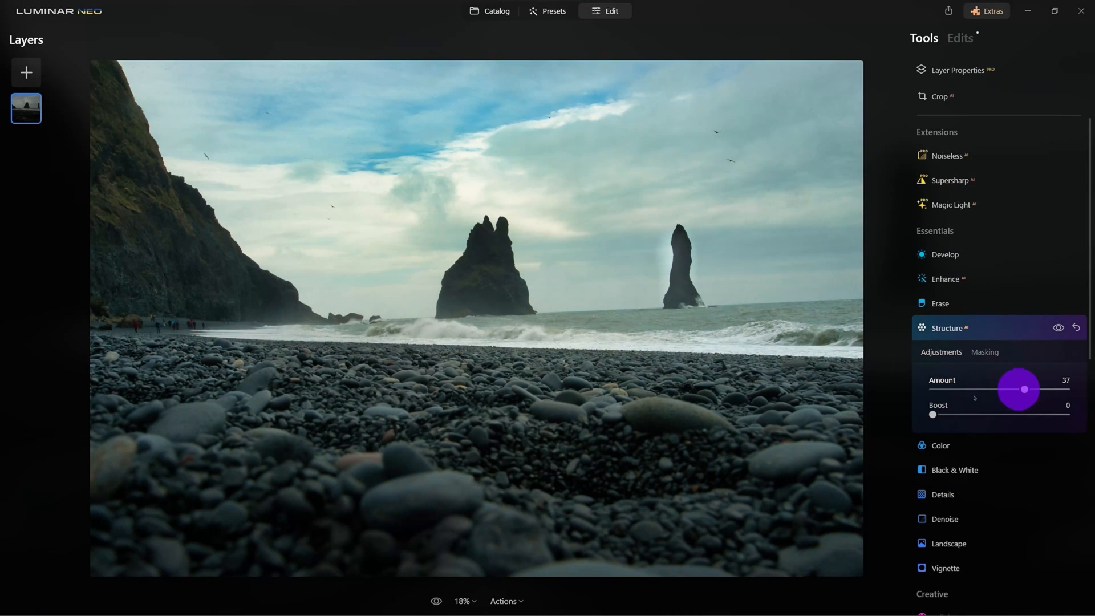
{"action": "left_click_drag", "start_coordinate": [932, 415], "coordinate": [950, 414]}
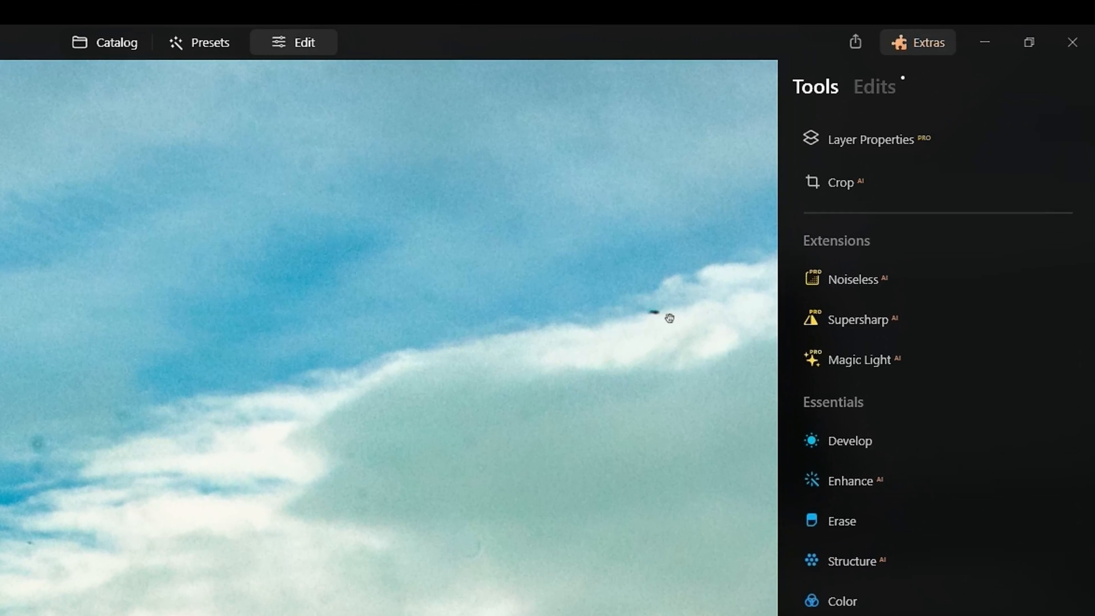
Step: From the applied Edits list, expand Structure and reopen the Erase edit's settings
{"action": "left_click", "coordinate": [874, 85]}
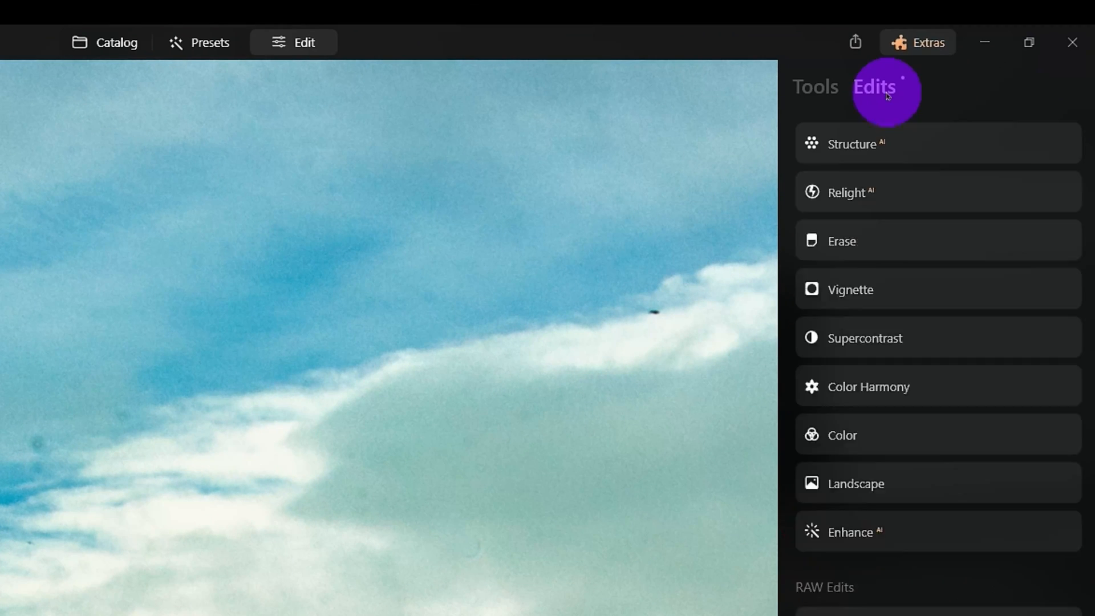
{"action": "left_click", "coordinate": [852, 144]}
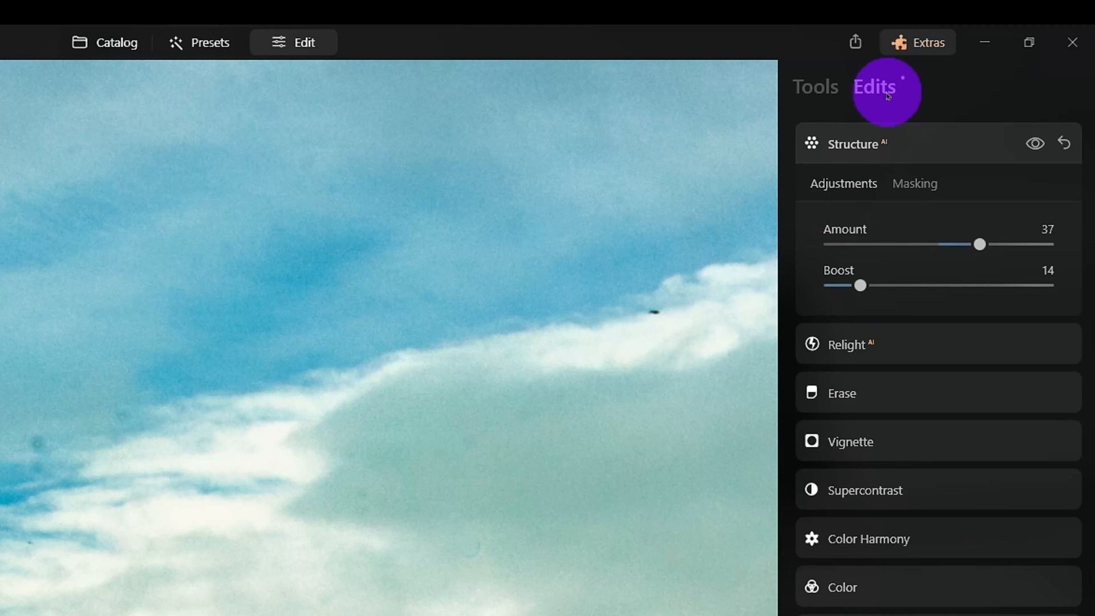
{"action": "left_click", "coordinate": [841, 392]}
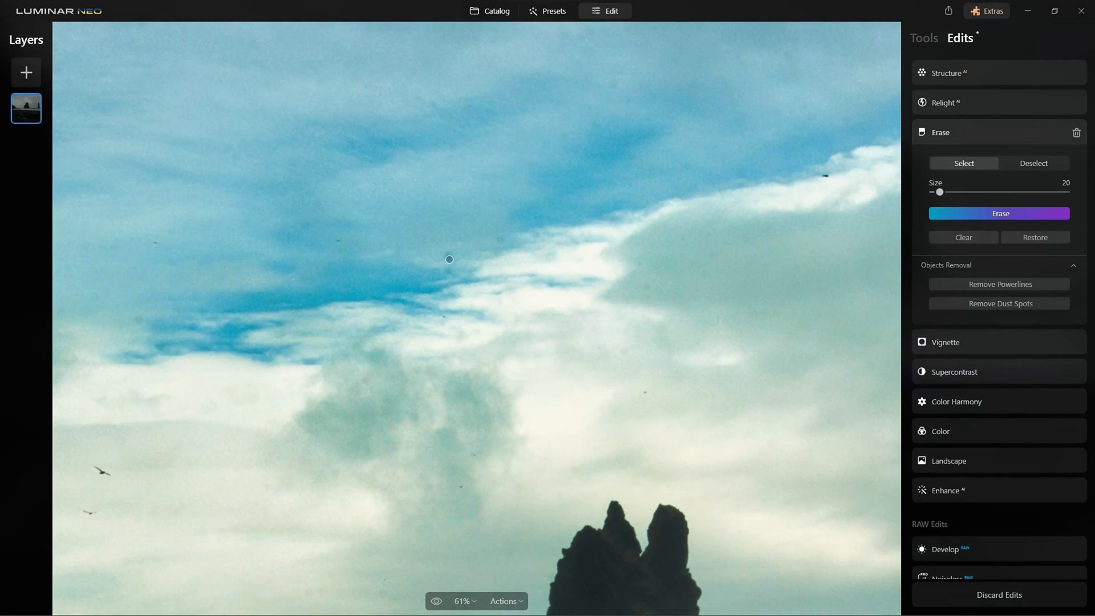
Step: Paint over the dark specks in the sky, erase them, and inspect the result up close
{"action": "left_click_drag", "start_coordinate": [449, 259], "coordinate": [441, 315]}
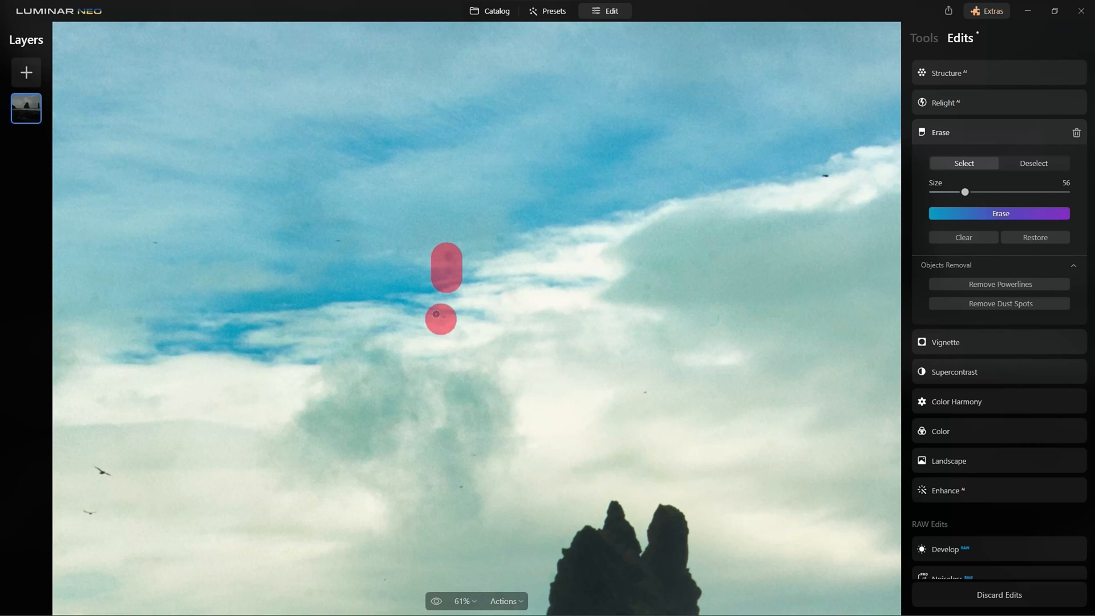
{"action": "left_click", "coordinate": [340, 240]}
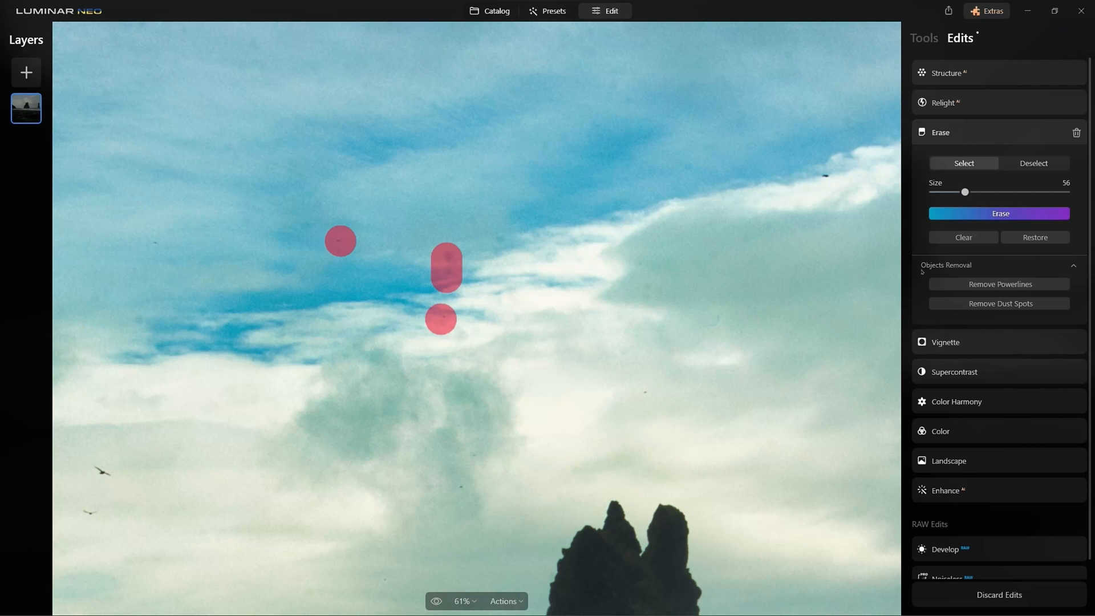
{"action": "left_click", "coordinate": [1001, 214]}
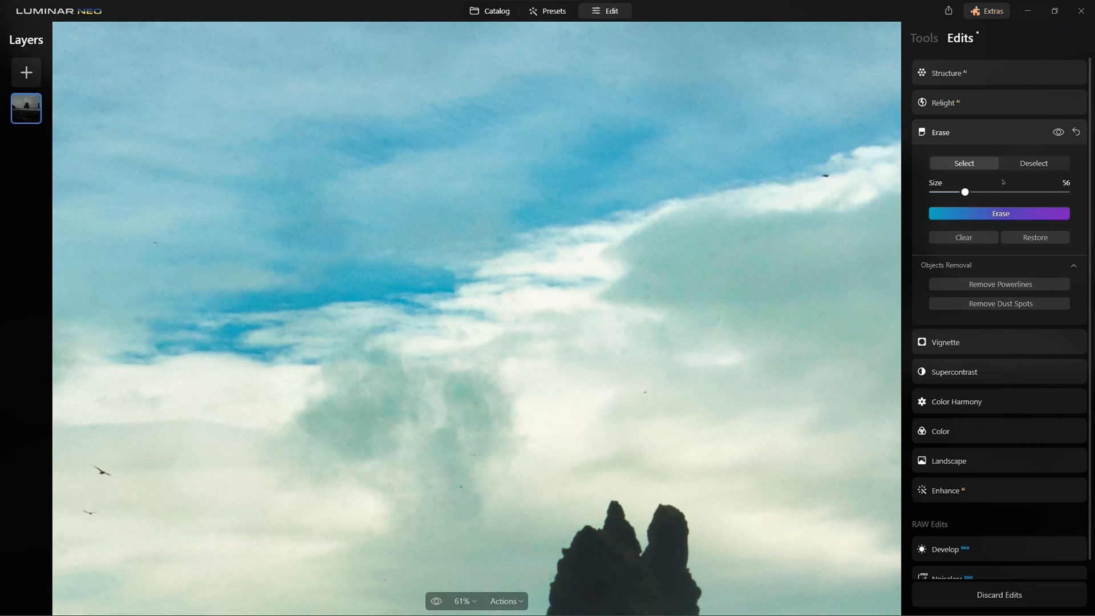
{"action": "mouse_move", "coordinate": [924, 38]}
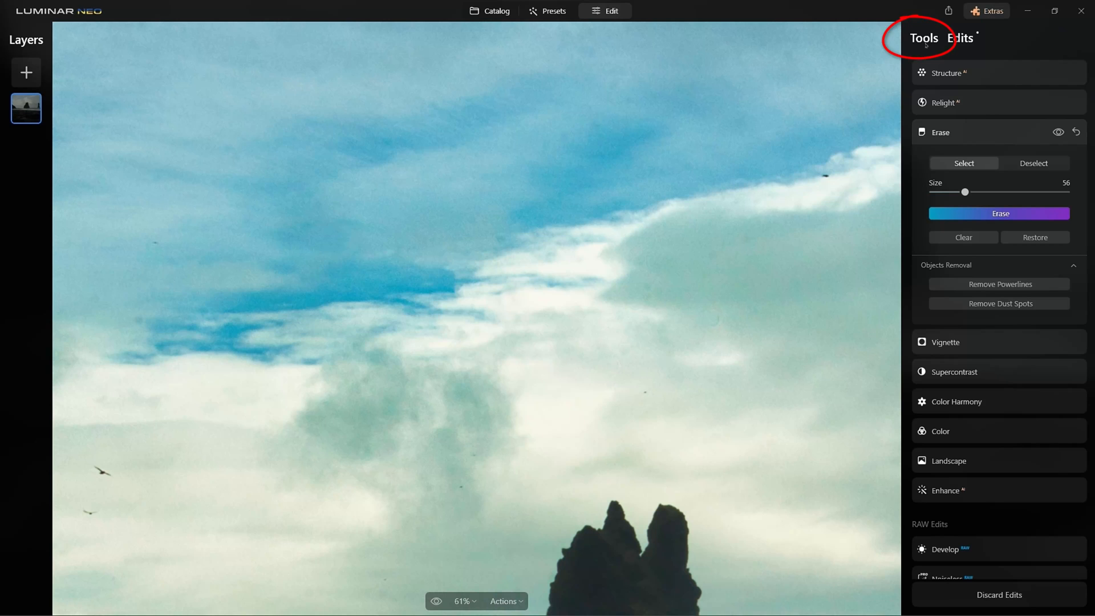
{"action": "left_click", "coordinate": [923, 37]}
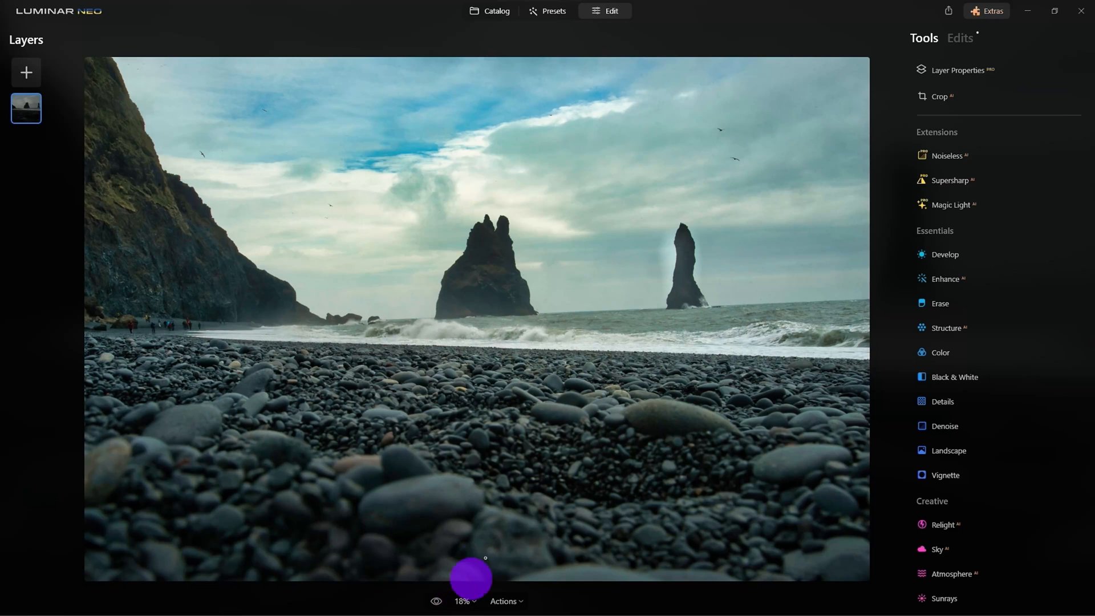
{"action": "left_click_drag", "start_coordinate": [471, 577], "coordinate": [335, 291]}
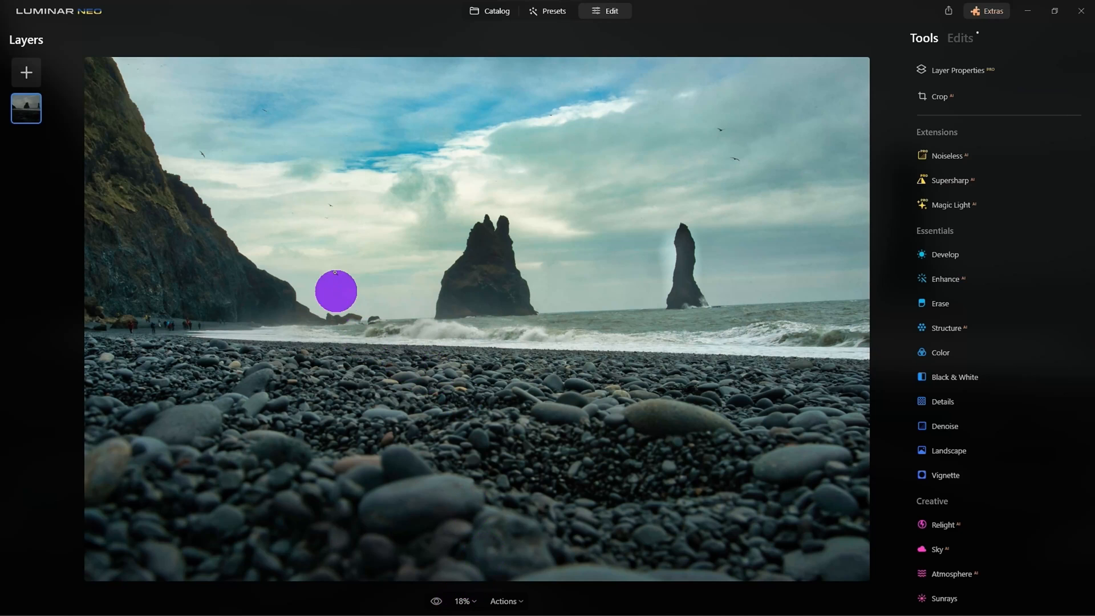
{"action": "mouse_move", "coordinate": [739, 186]}
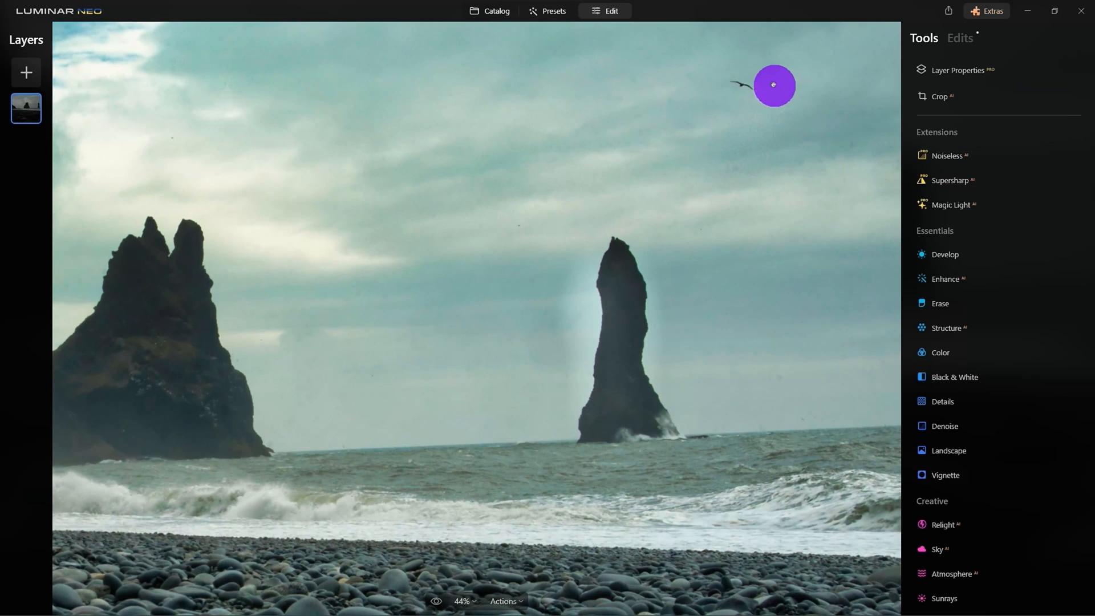
{"action": "mouse_move", "coordinate": [769, 88]}
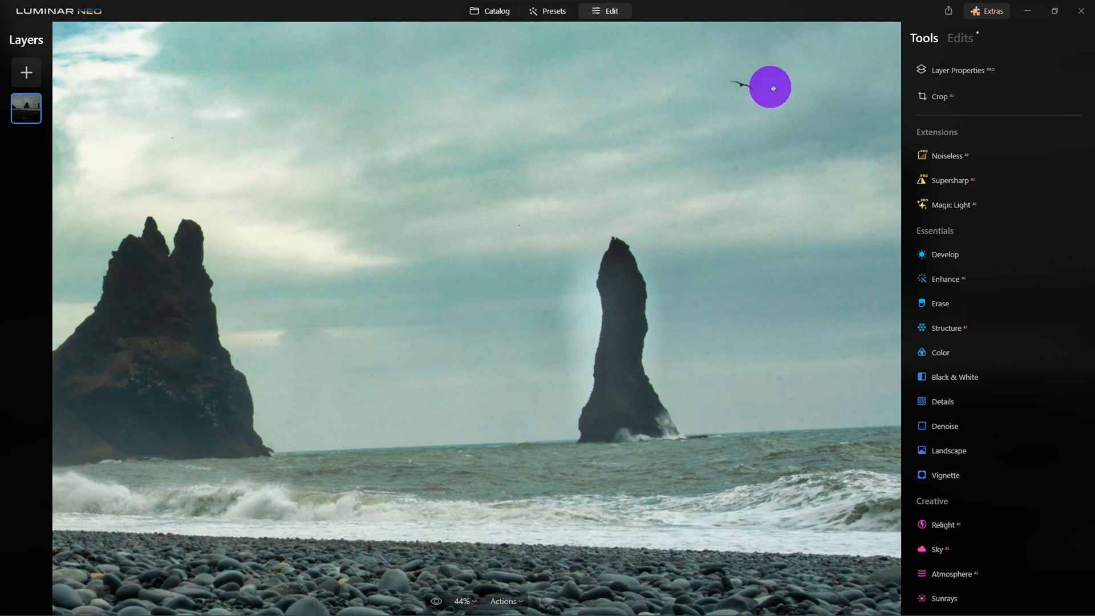
Step: Apply Clean Light from Easy Landscapes to the horse photo, compare before/after, return to Edit
{"action": "left_click", "coordinate": [494, 11]}
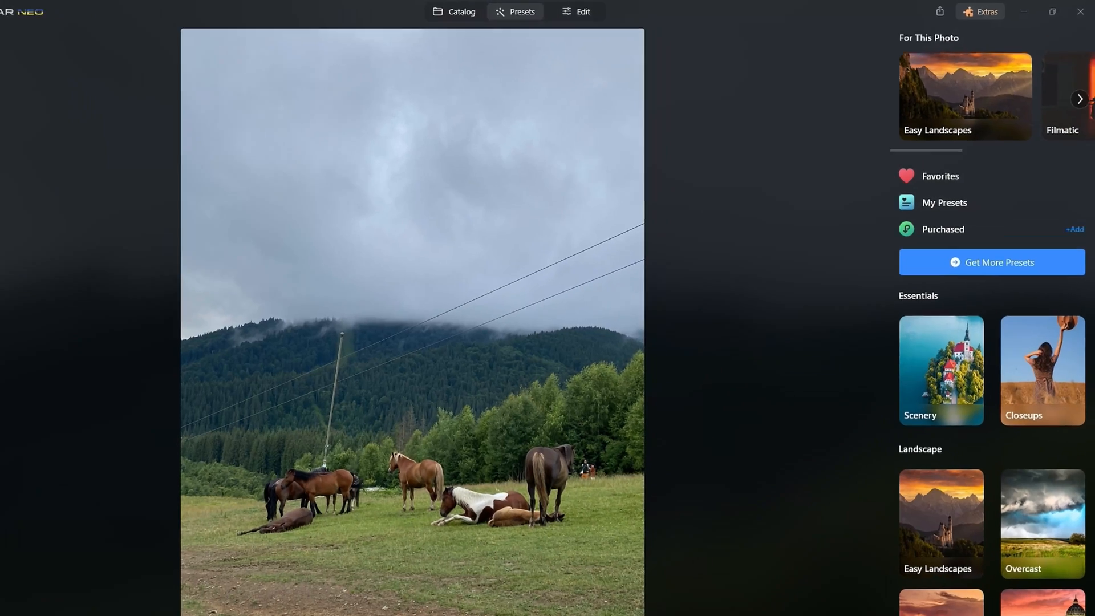
{"action": "left_click", "coordinate": [964, 96]}
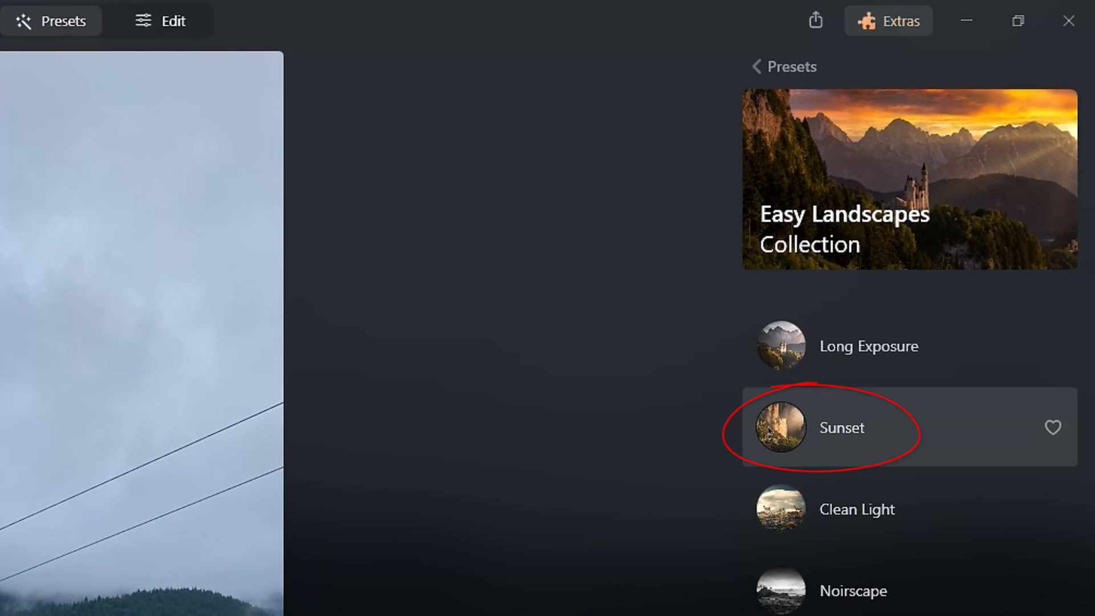
{"action": "left_click", "coordinate": [841, 428]}
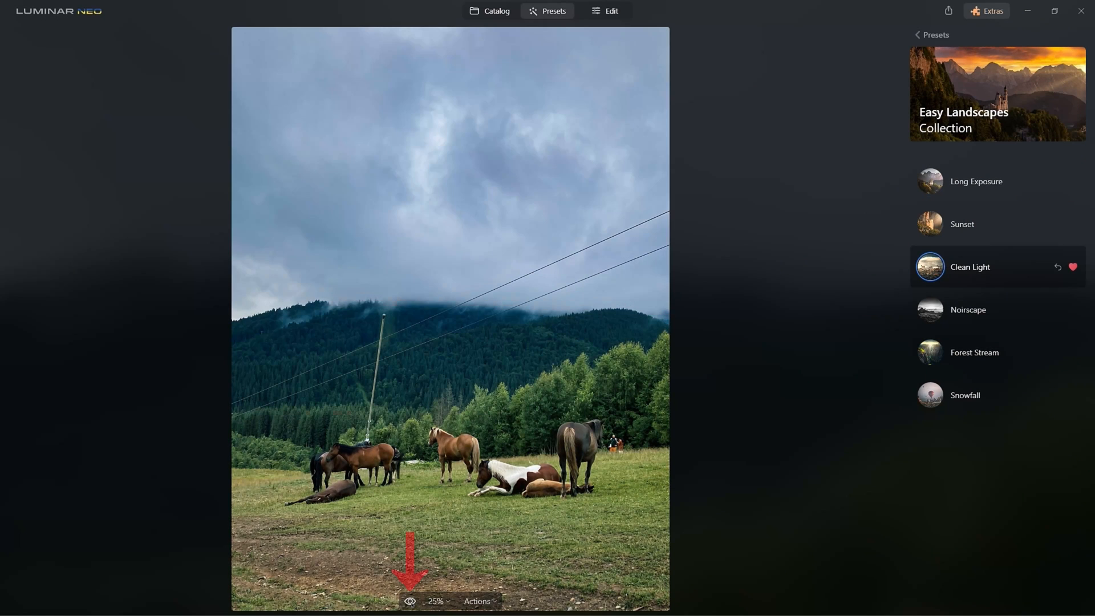
{"action": "left_click", "coordinate": [409, 601]}
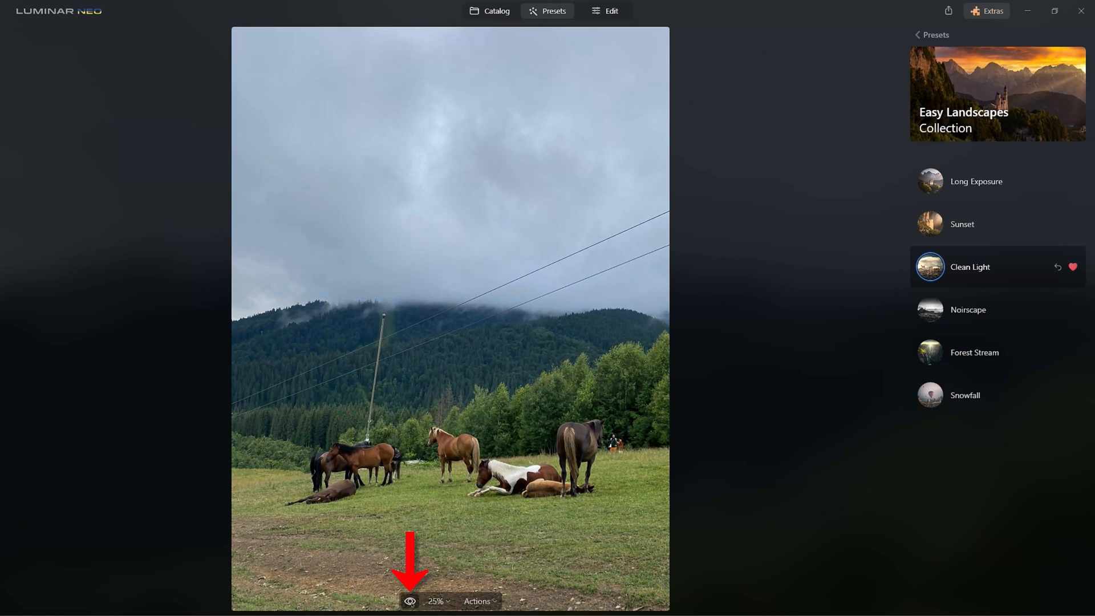
{"action": "left_click", "coordinate": [410, 601]}
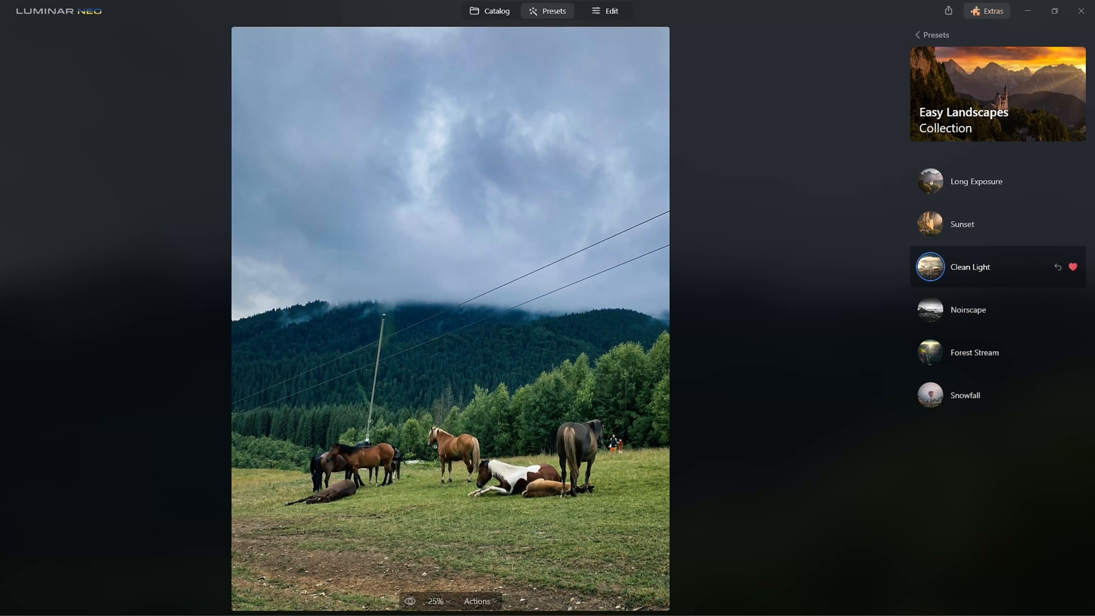
{"action": "left_click", "coordinate": [610, 10]}
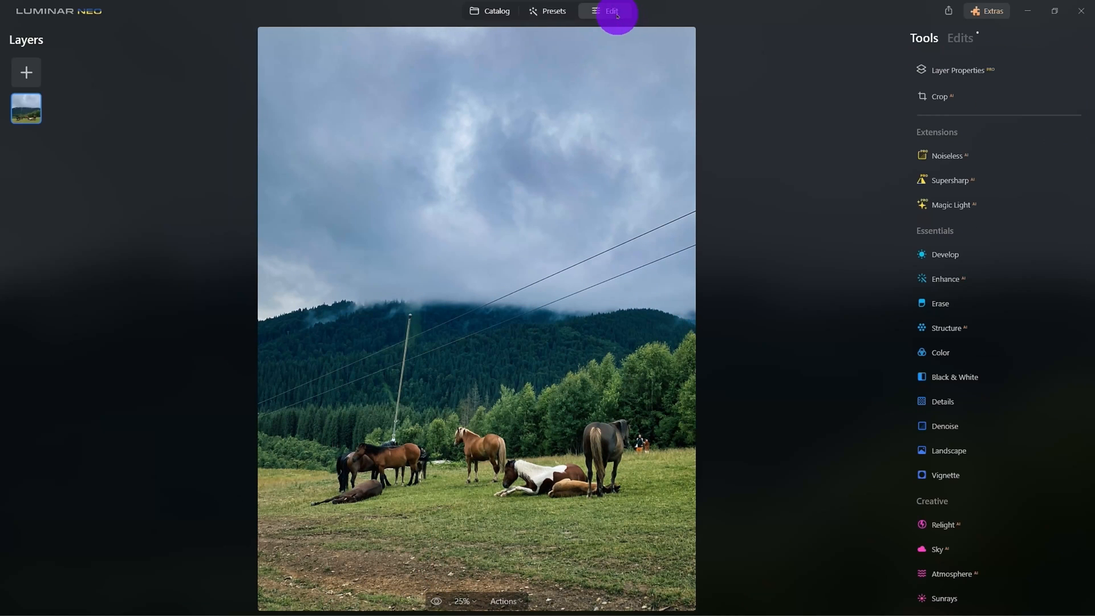
Step: Remove the power lines automatically and erase the small figure beside the horses
{"action": "left_click", "coordinate": [940, 304]}
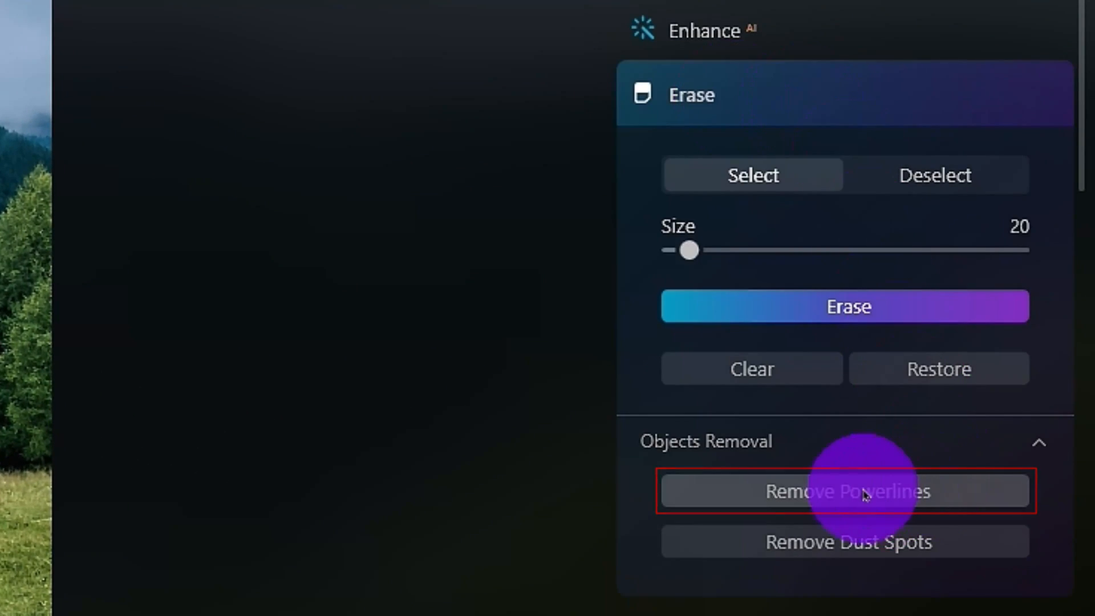
{"action": "left_click", "coordinate": [845, 491]}
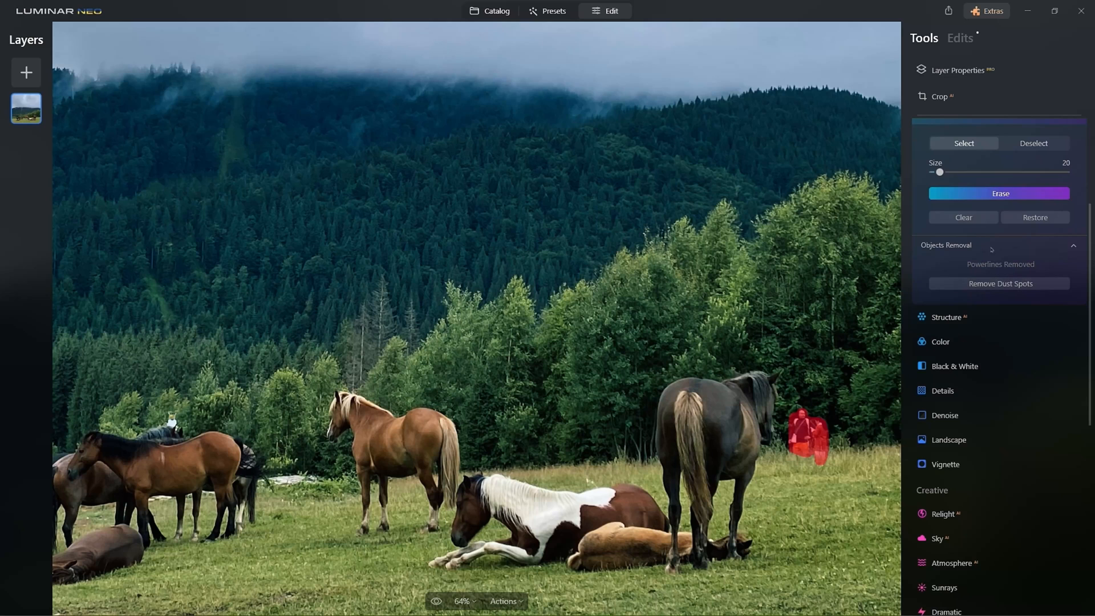
{"action": "left_click", "coordinate": [1001, 194]}
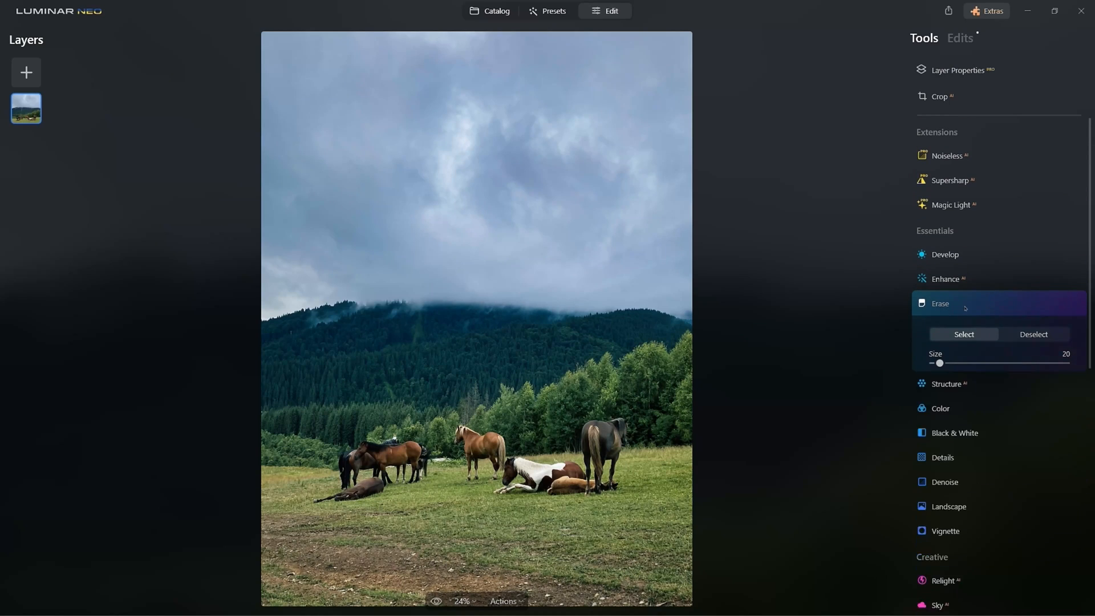
Step: Set Structure Amount 39 and Boost 9, compare with the original, then view pricing plans
{"action": "left_click", "coordinate": [946, 327]}
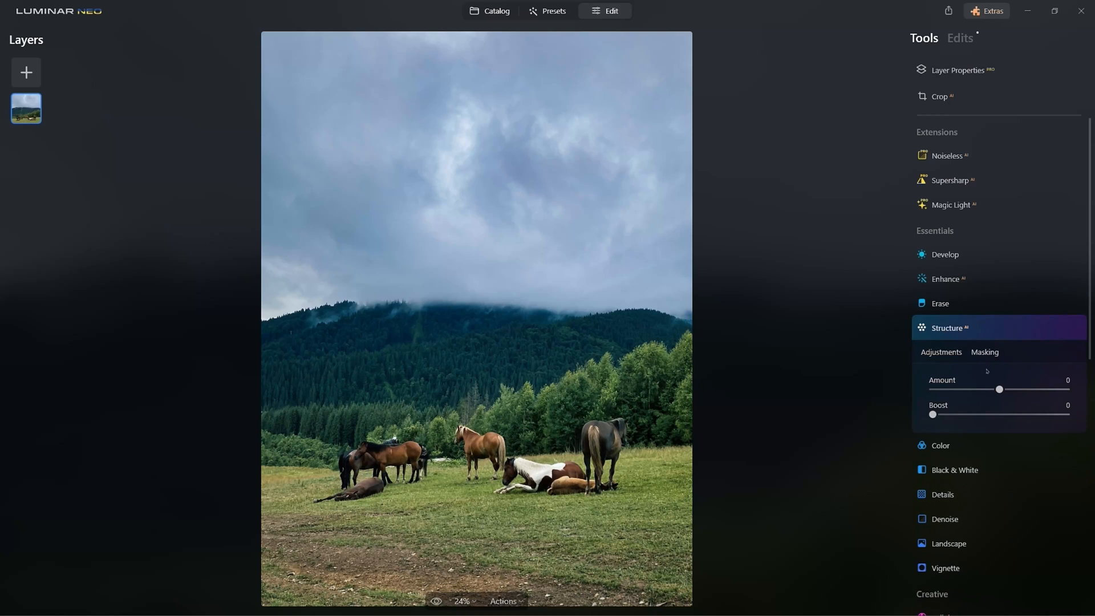
{"action": "left_click_drag", "start_coordinate": [1000, 389], "coordinate": [1026, 389]}
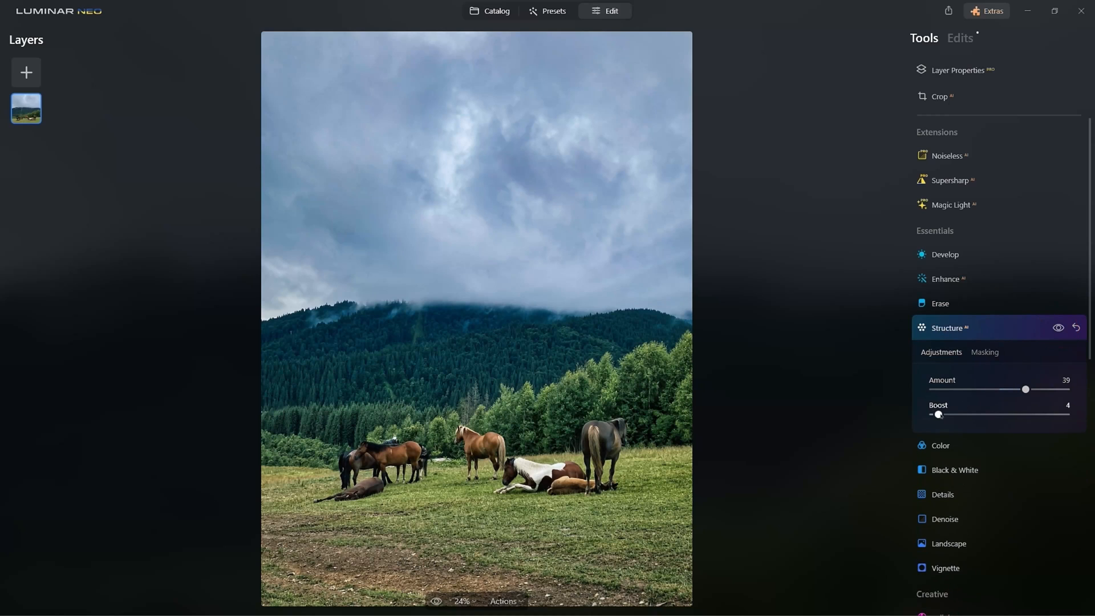
{"action": "left_click_drag", "start_coordinate": [939, 414], "coordinate": [946, 414]}
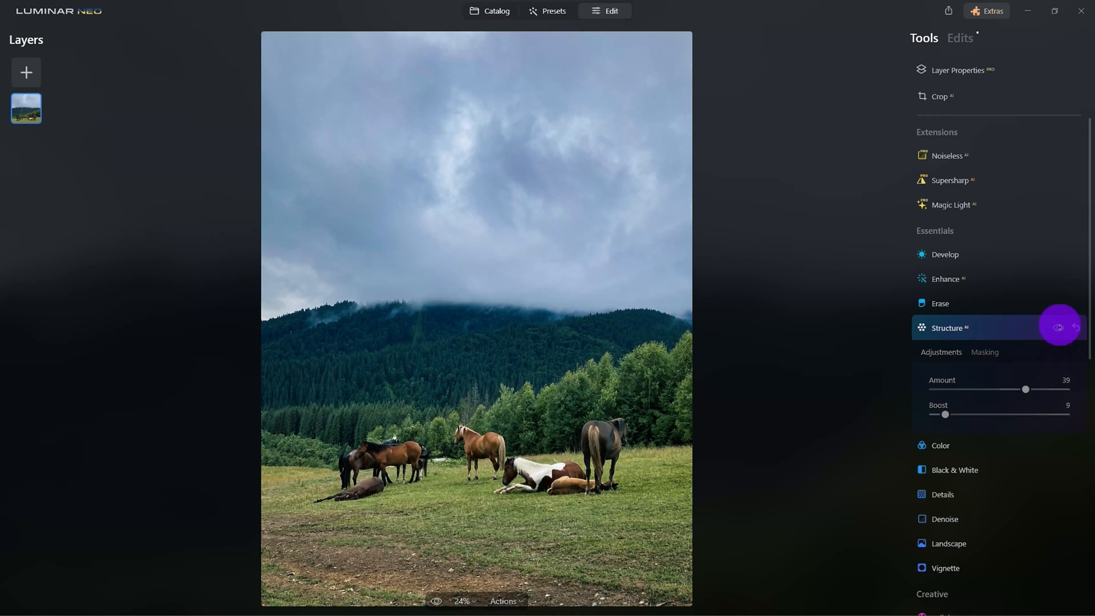
{"action": "mouse_move", "coordinate": [1059, 330]}
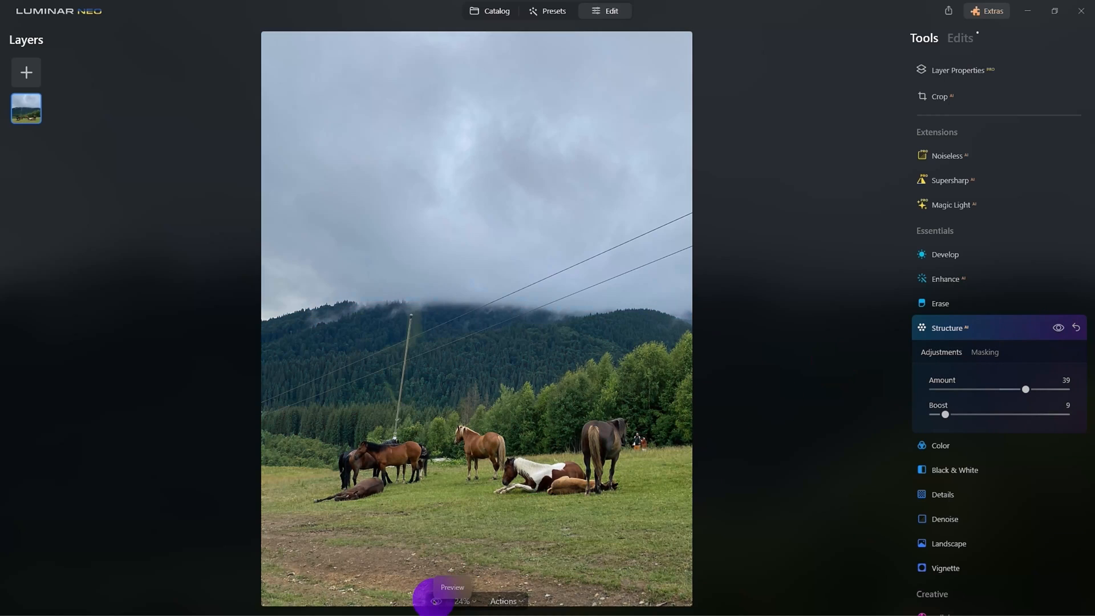
{"action": "left_click", "coordinate": [434, 599]}
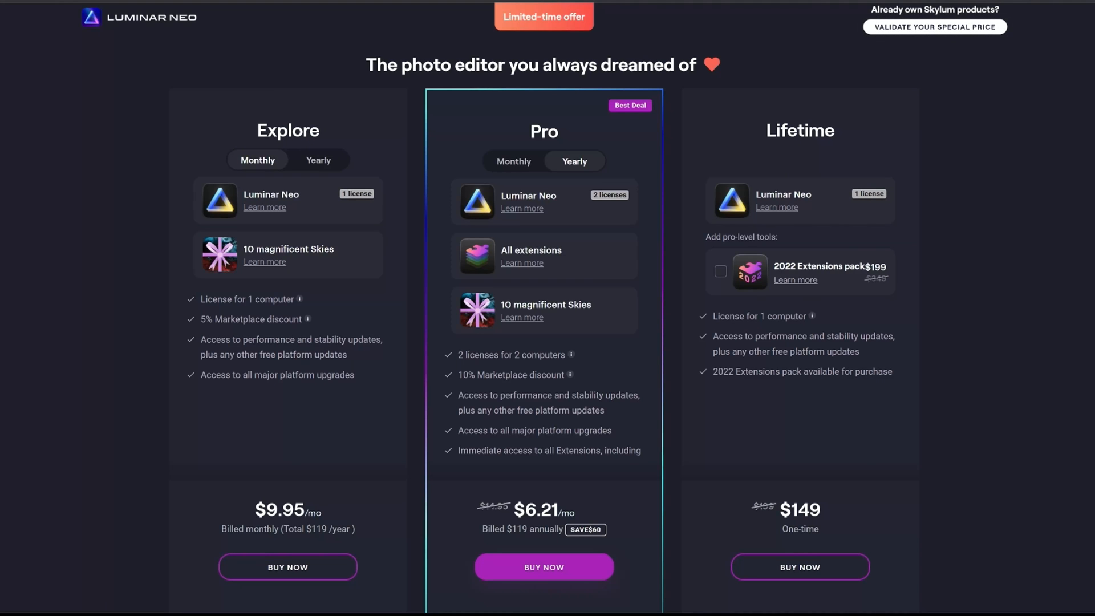
{"action": "scroll", "scroll_direction": "down", "scroll_amount": 3}
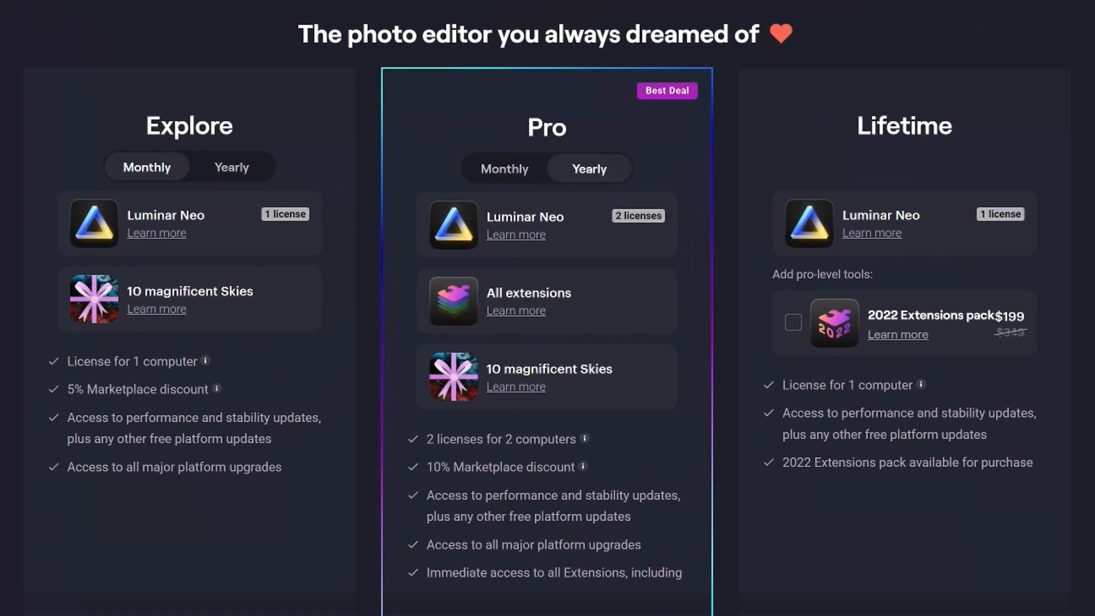